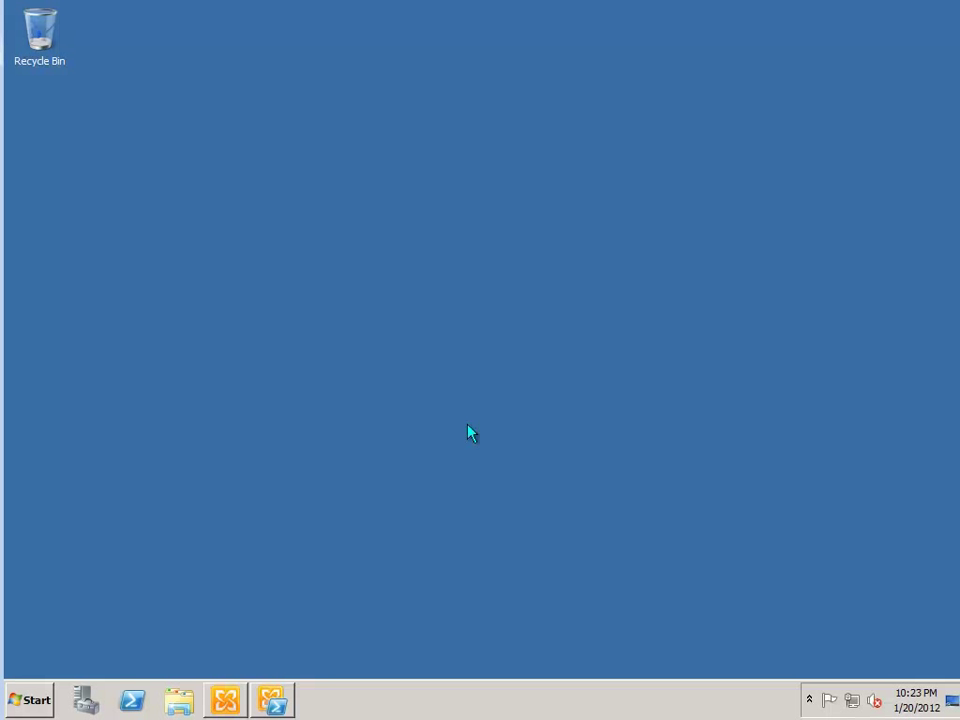
{"action": "mouse_move", "coordinate": [250, 516]}
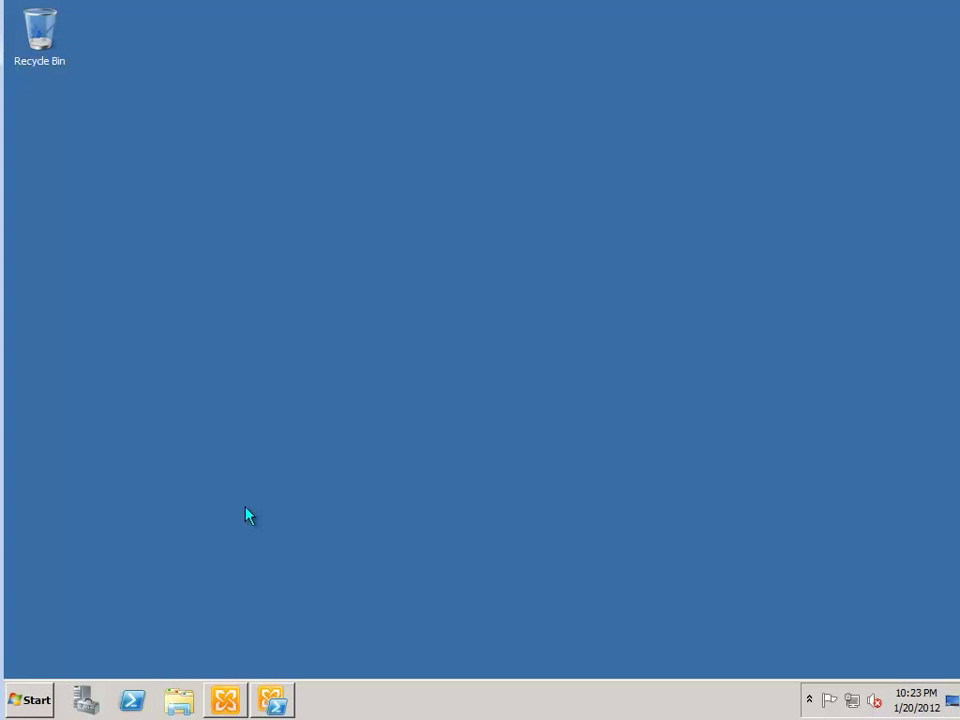
- Show the Computer view listing the server's hard drives
{"action": "left_click", "coordinate": [178, 700]}
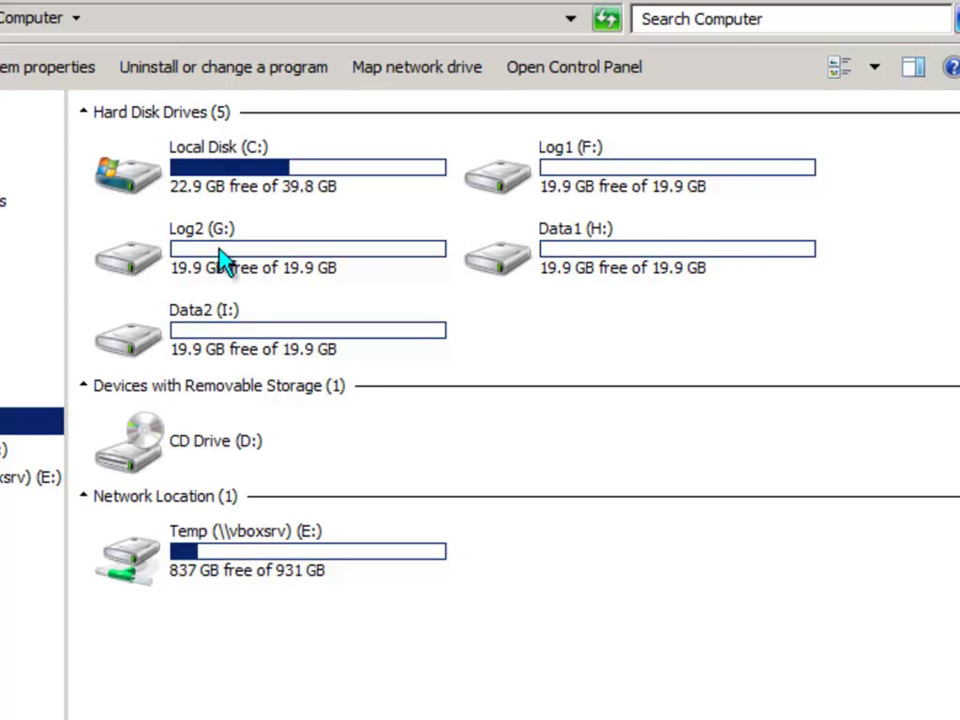
{"action": "mouse_move", "coordinate": [208, 188]}
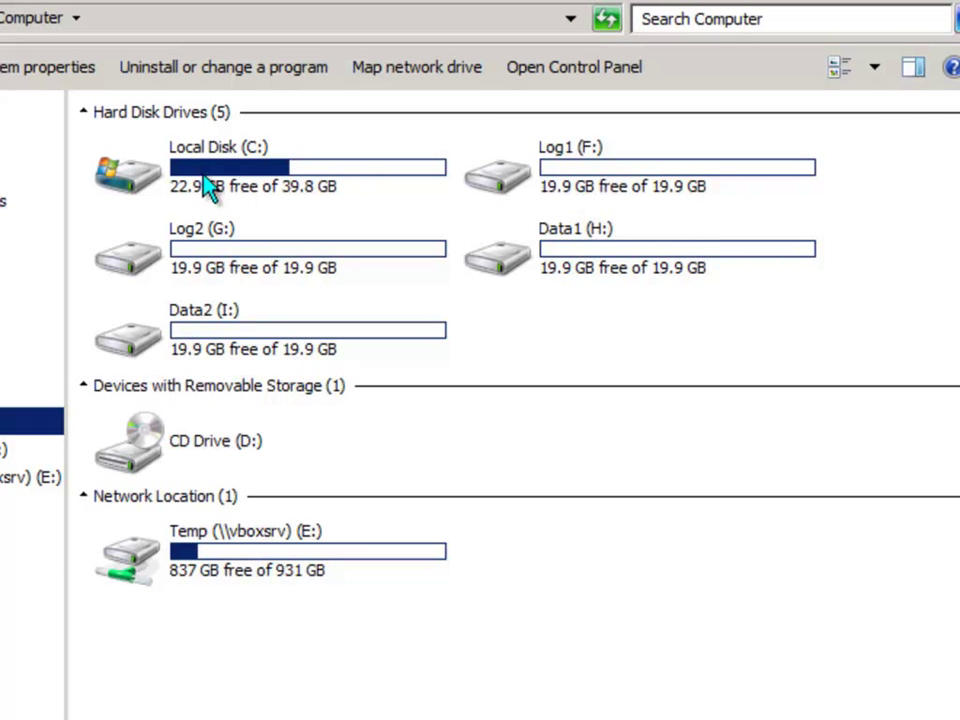
{"action": "mouse_move", "coordinate": [588, 160]}
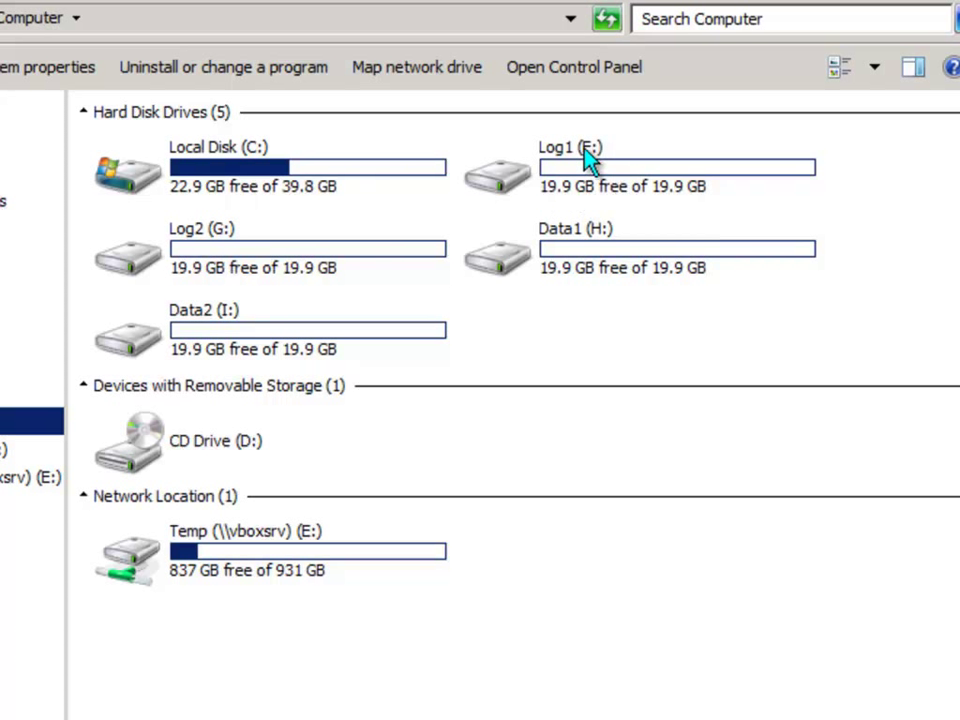
{"action": "mouse_move", "coordinate": [252, 232]}
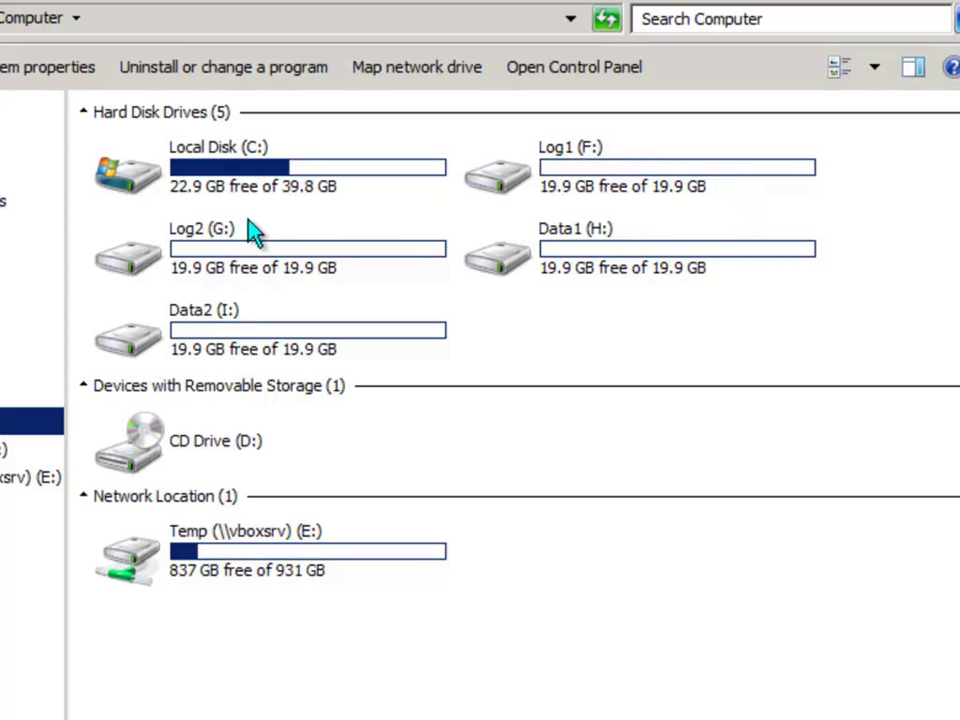
- Inspect the Log1 (F:) and Data2 (I:) drives, Data2 showing 19.9 GB NTFS fully free
{"action": "left_click", "coordinate": [630, 168]}
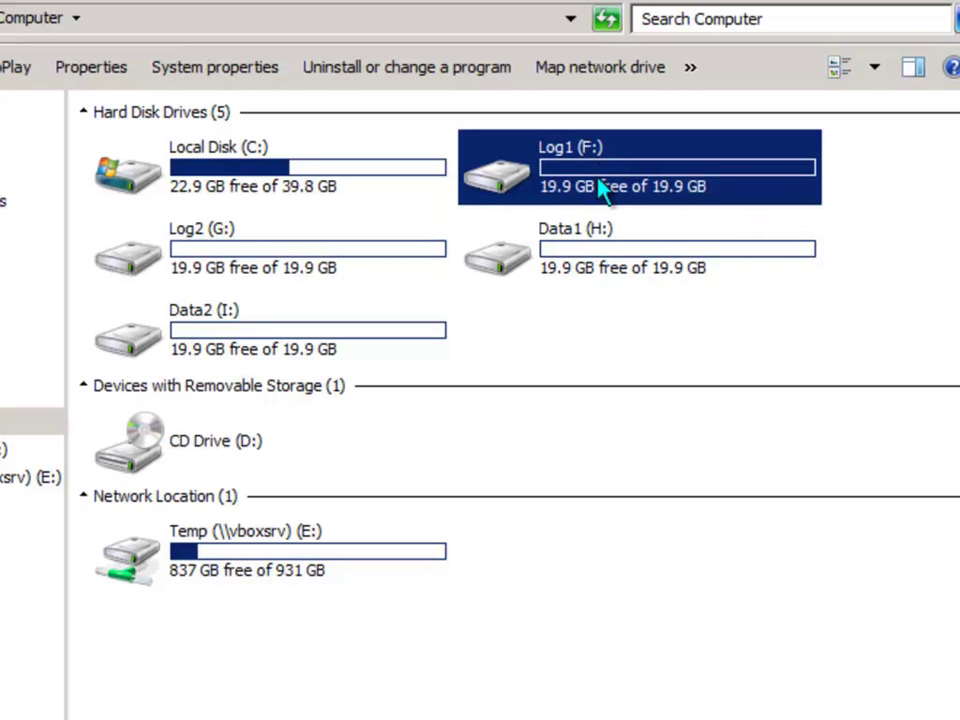
{"action": "left_click", "coordinate": [616, 248]}
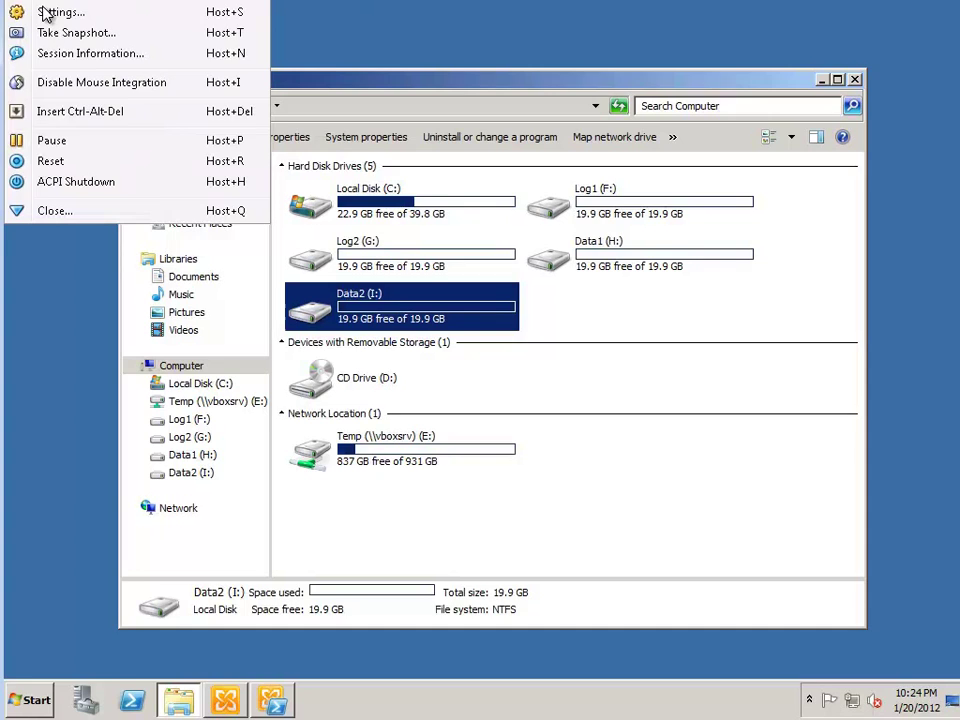
- View the SATA Controller's attached disks Log1.vdi, Log2.vdi, Data1.vdi and Data2.vdi in the VM's Storage settings
{"action": "left_click", "coordinate": [64, 12]}
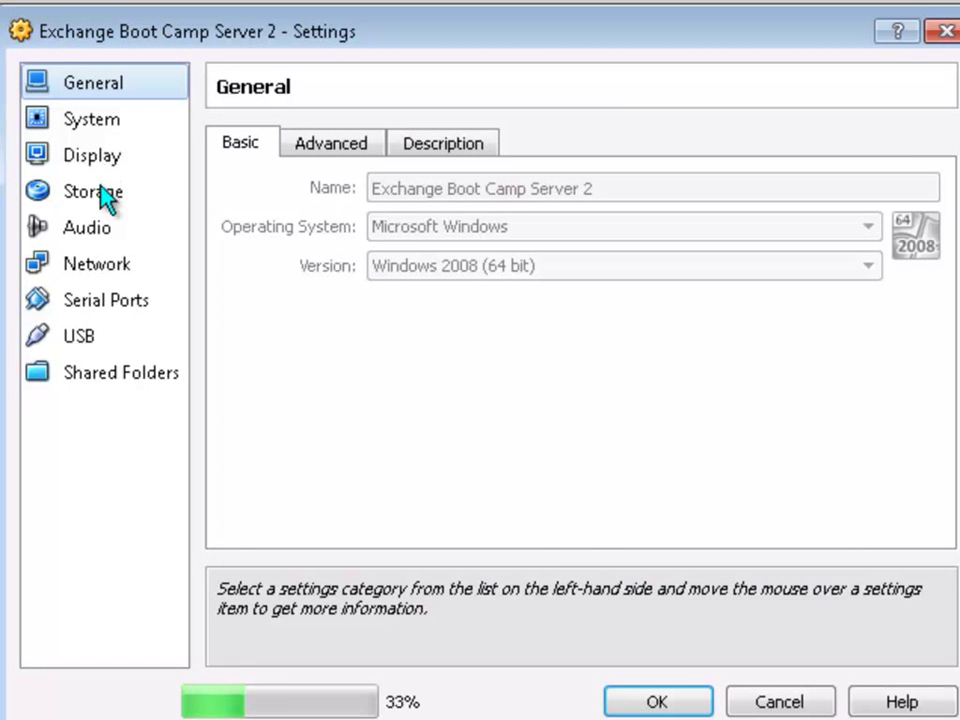
{"action": "left_click", "coordinate": [92, 192]}
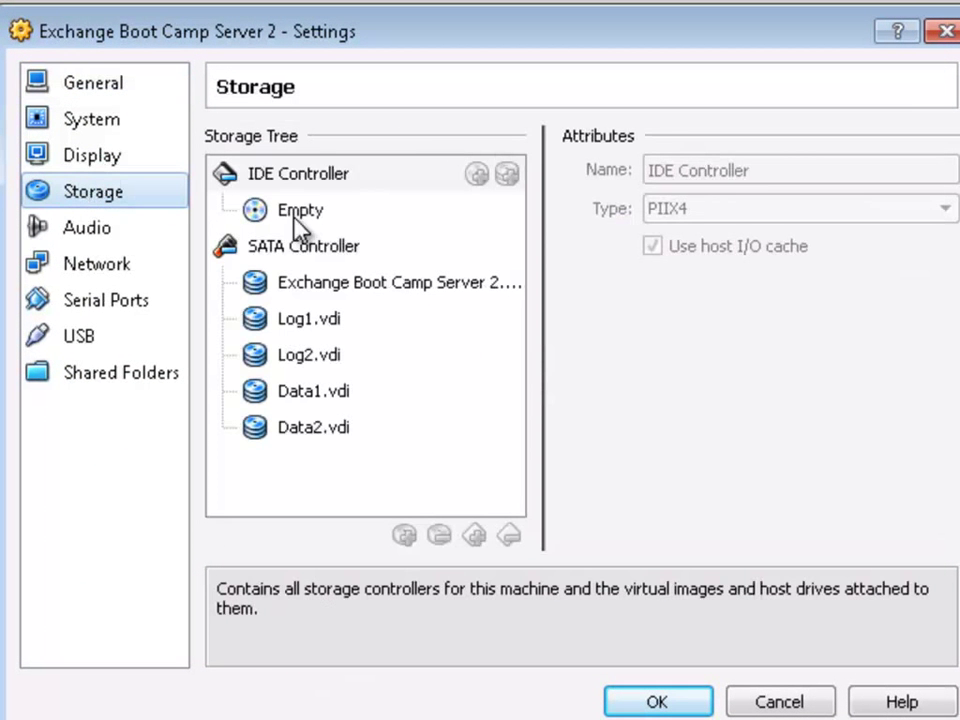
{"action": "left_click", "coordinate": [304, 246]}
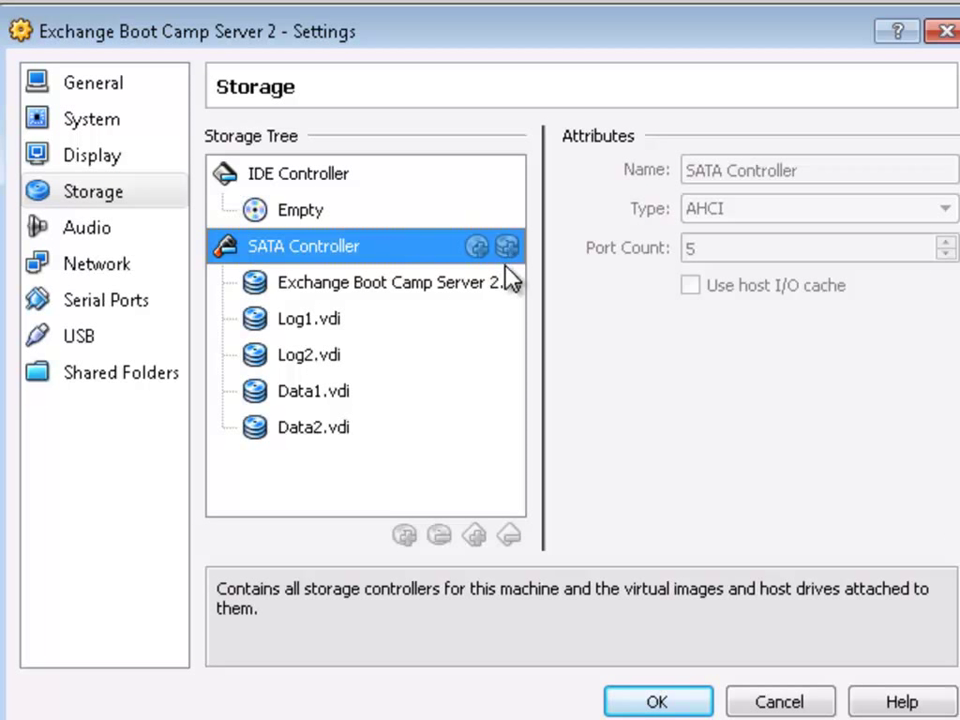
{"action": "mouse_move", "coordinate": [512, 276]}
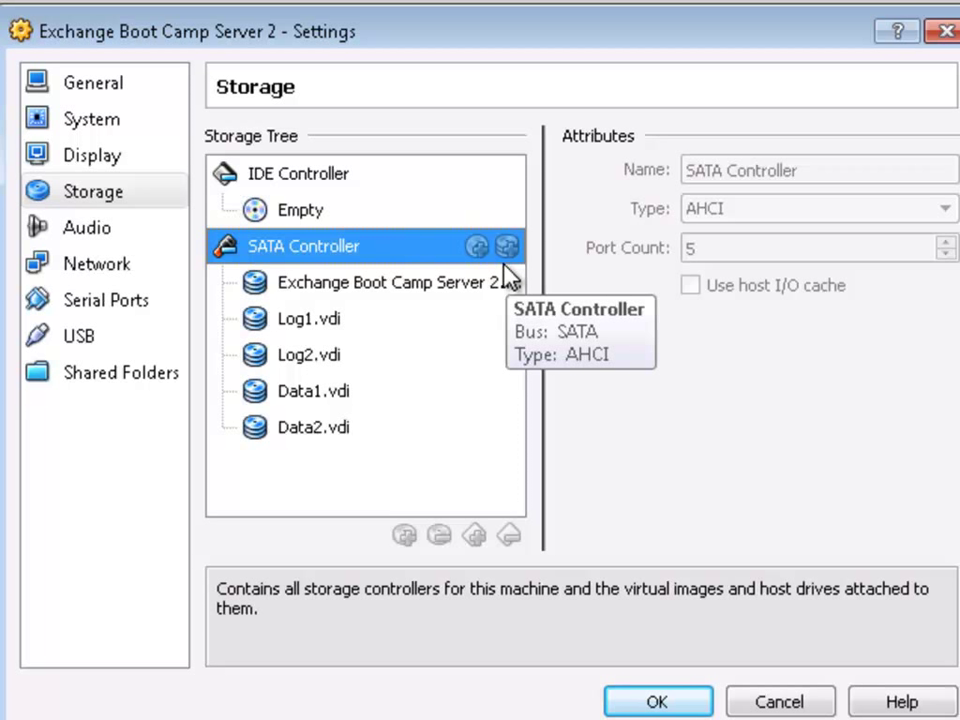
{"action": "mouse_move", "coordinate": [404, 396]}
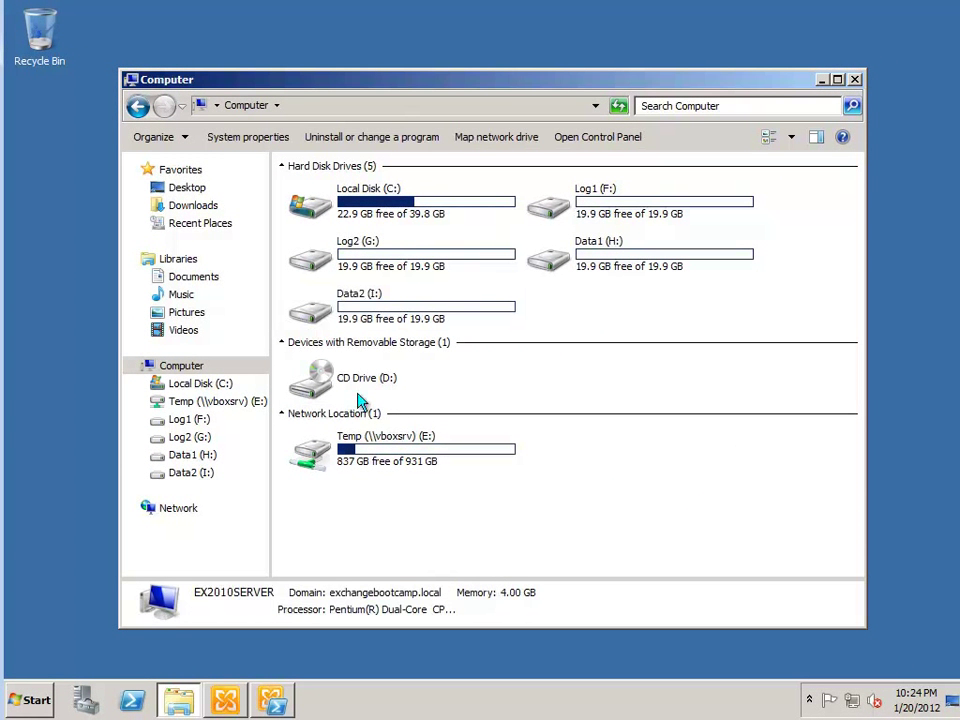
{"action": "mouse_move", "coordinate": [236, 680]}
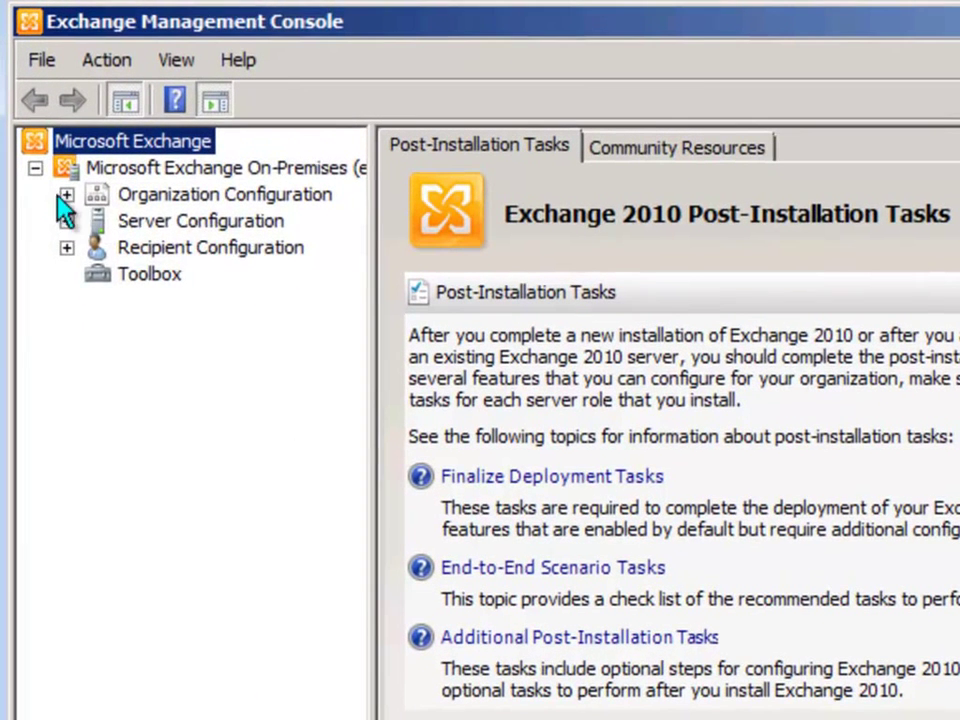
{"action": "left_click", "coordinate": [66, 194]}
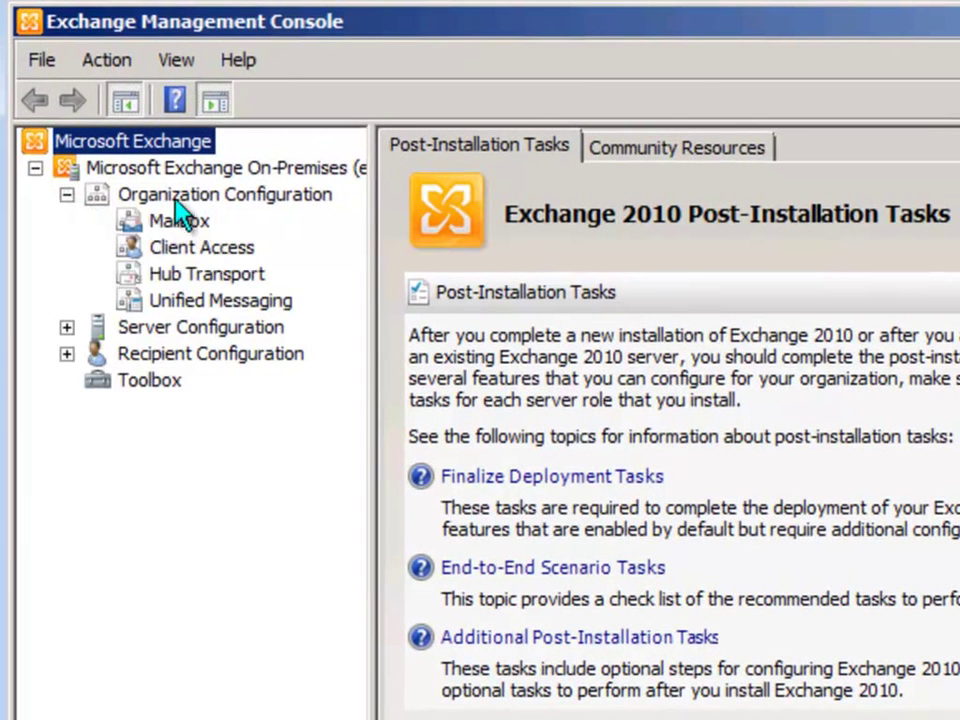
{"action": "left_click", "coordinate": [178, 220]}
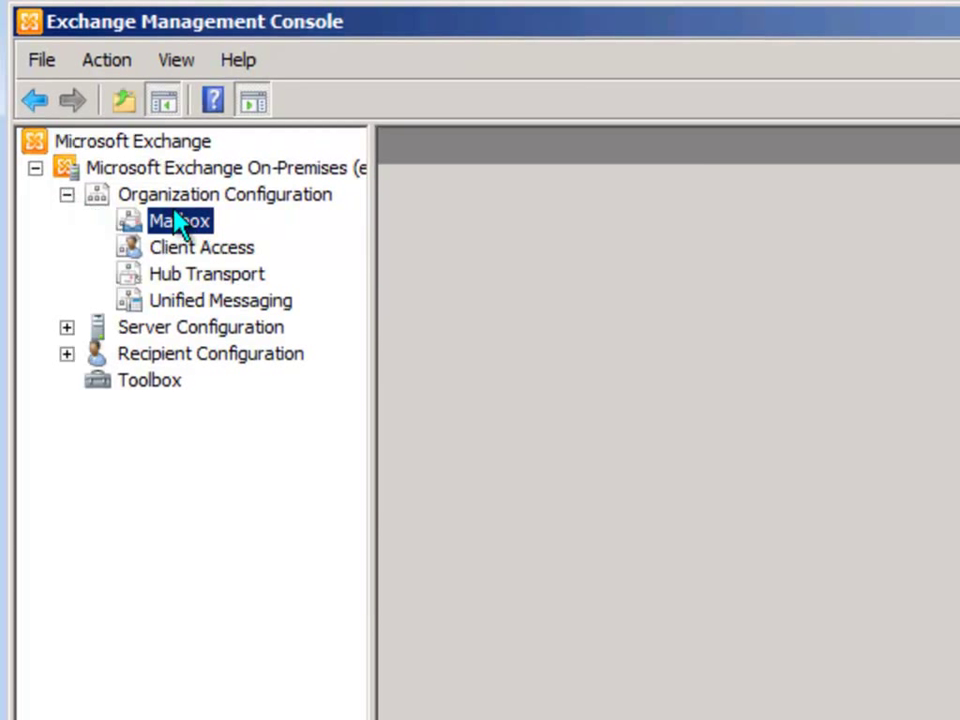
{"action": "left_click", "coordinate": [180, 220]}
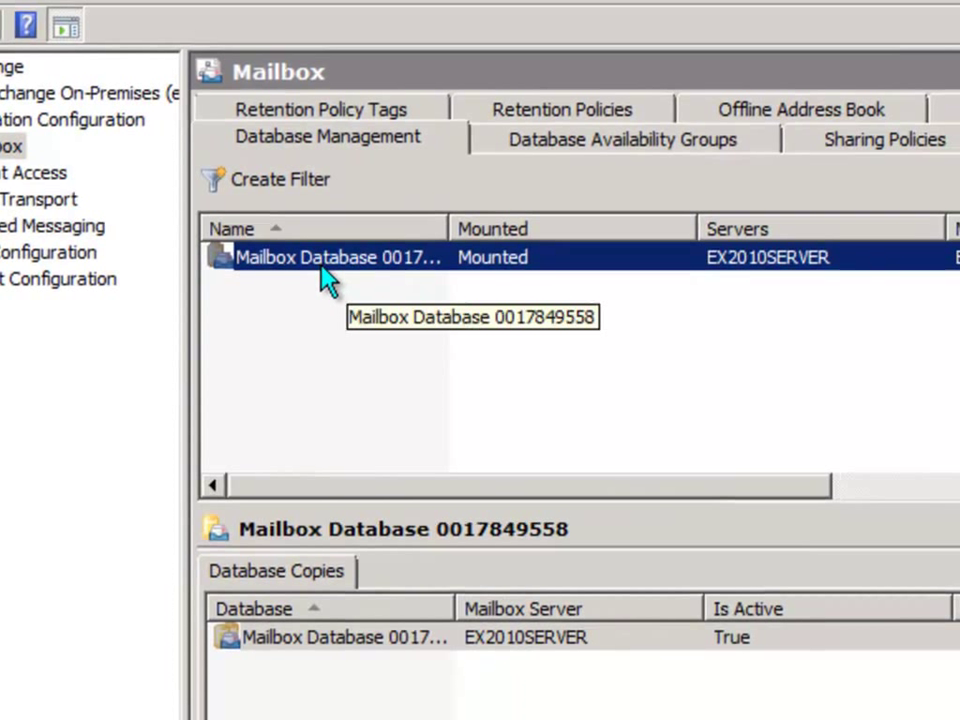
{"action": "mouse_move", "coordinate": [536, 224]}
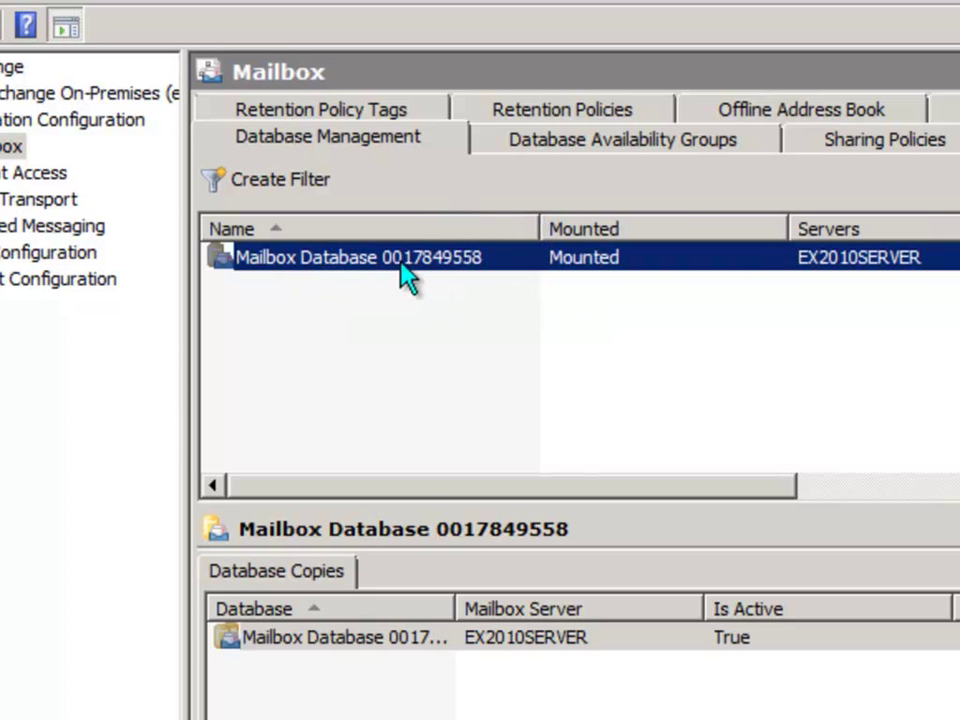
{"action": "mouse_move", "coordinate": [436, 288]}
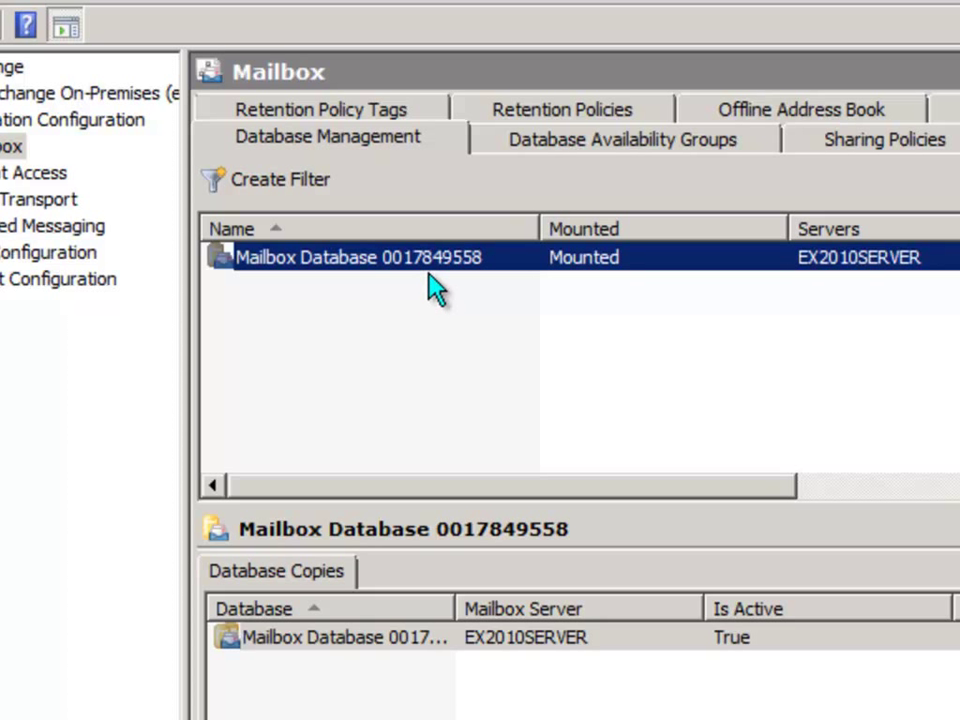
{"action": "mouse_move", "coordinate": [408, 318]}
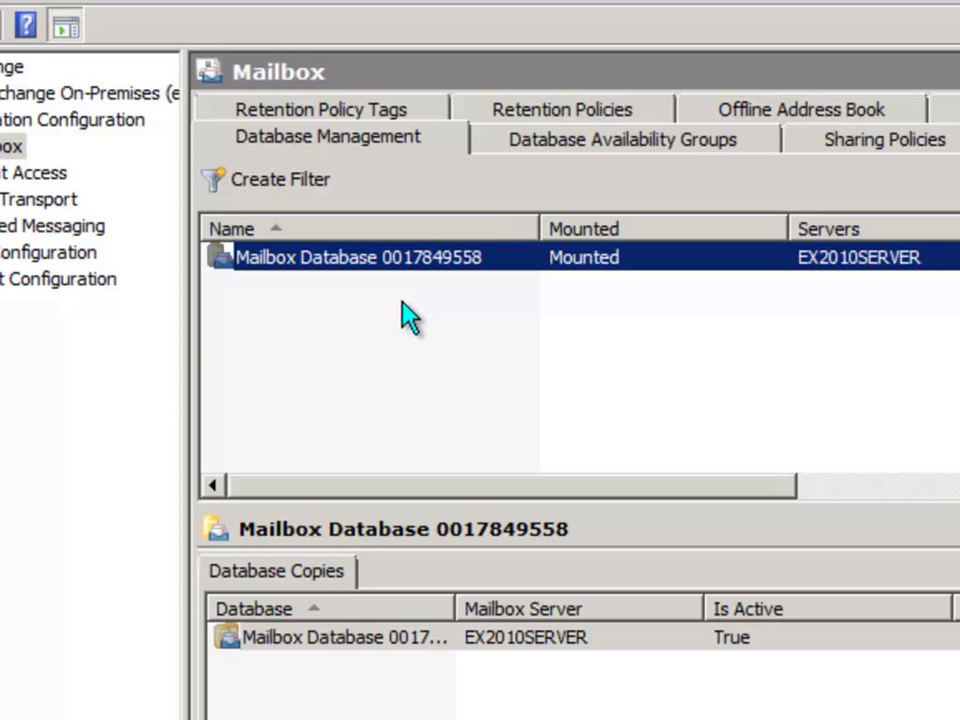
{"action": "mouse_move", "coordinate": [298, 302]}
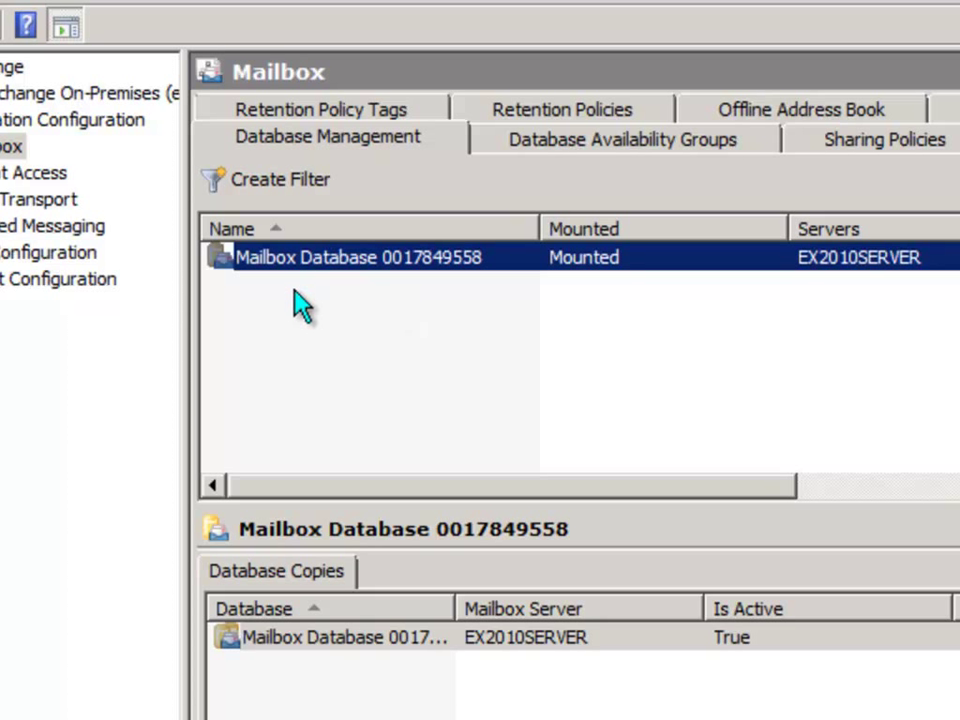
{"action": "mouse_move", "coordinate": [258, 280]}
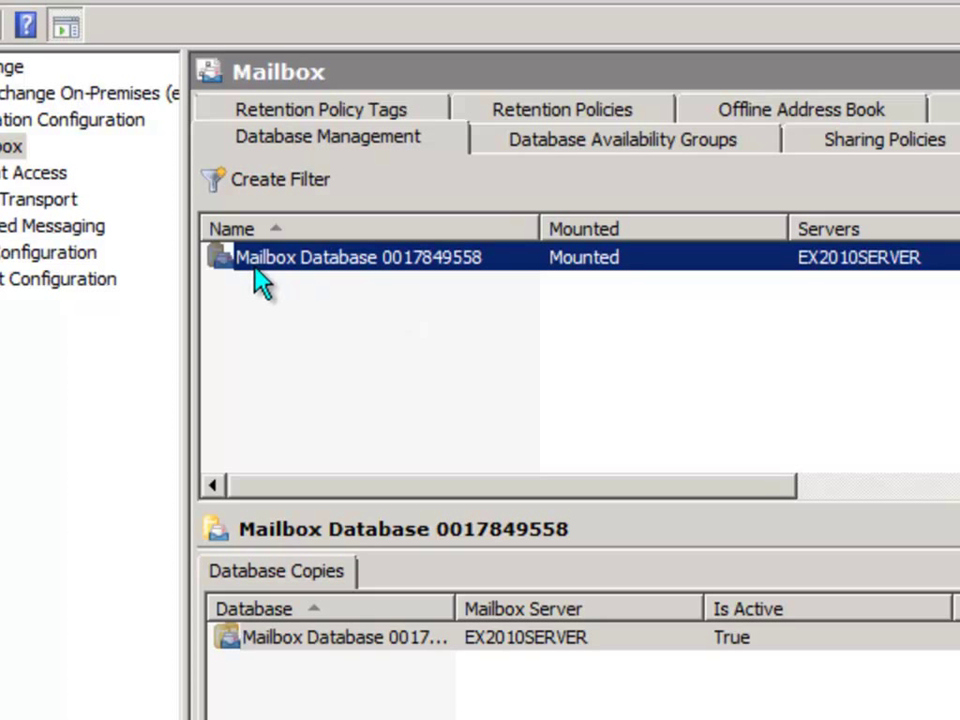
{"action": "mouse_move", "coordinate": [400, 304]}
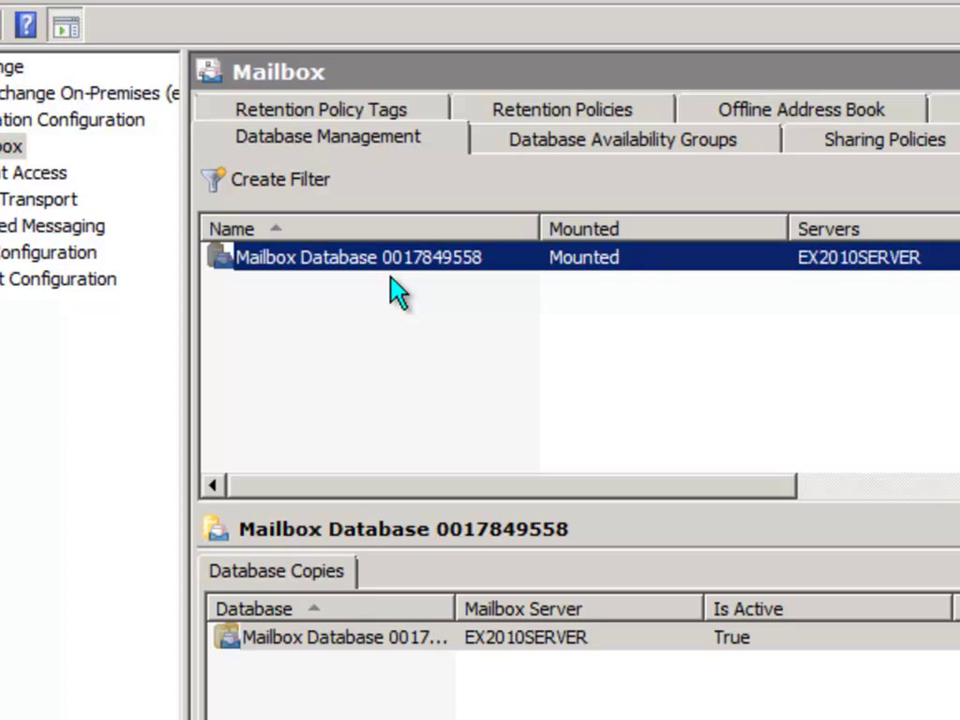
{"action": "mouse_move", "coordinate": [404, 324]}
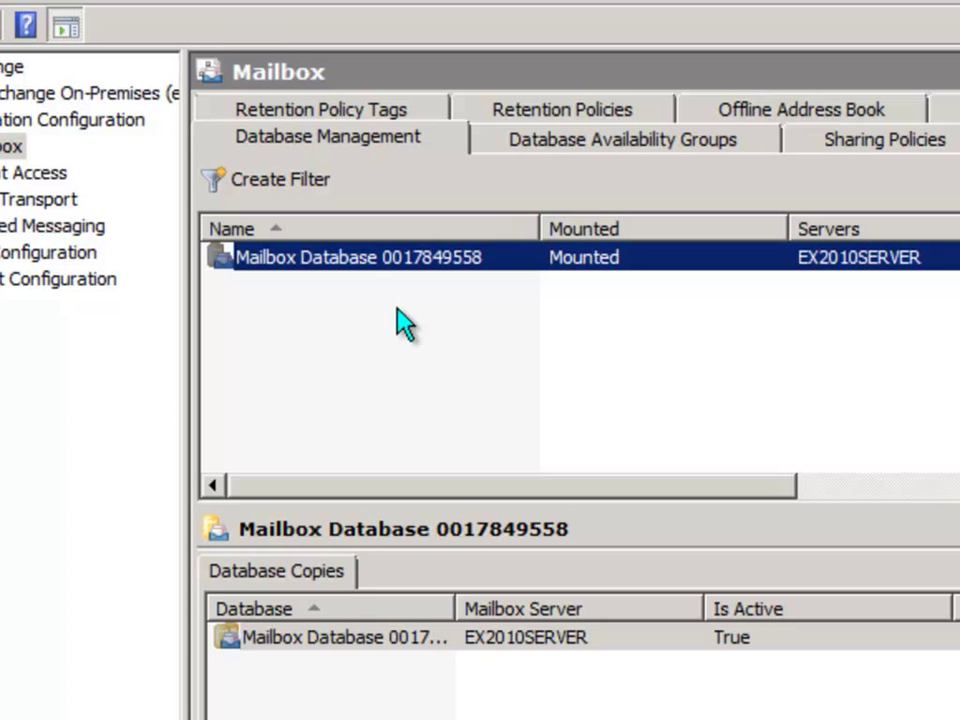
{"action": "mouse_move", "coordinate": [368, 330]}
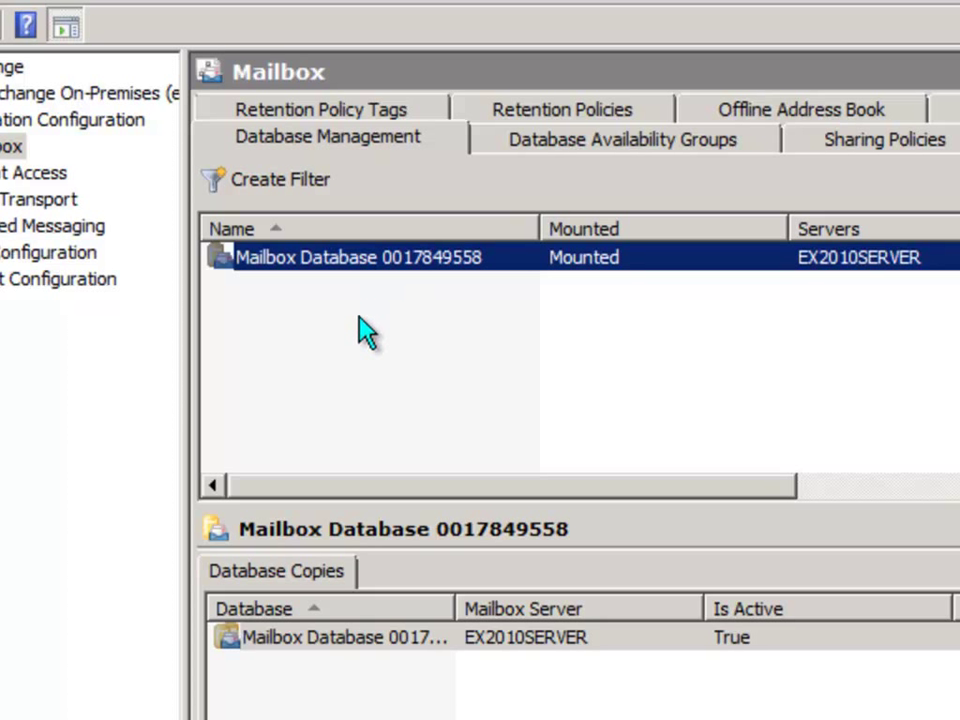
{"action": "mouse_move", "coordinate": [420, 280]}
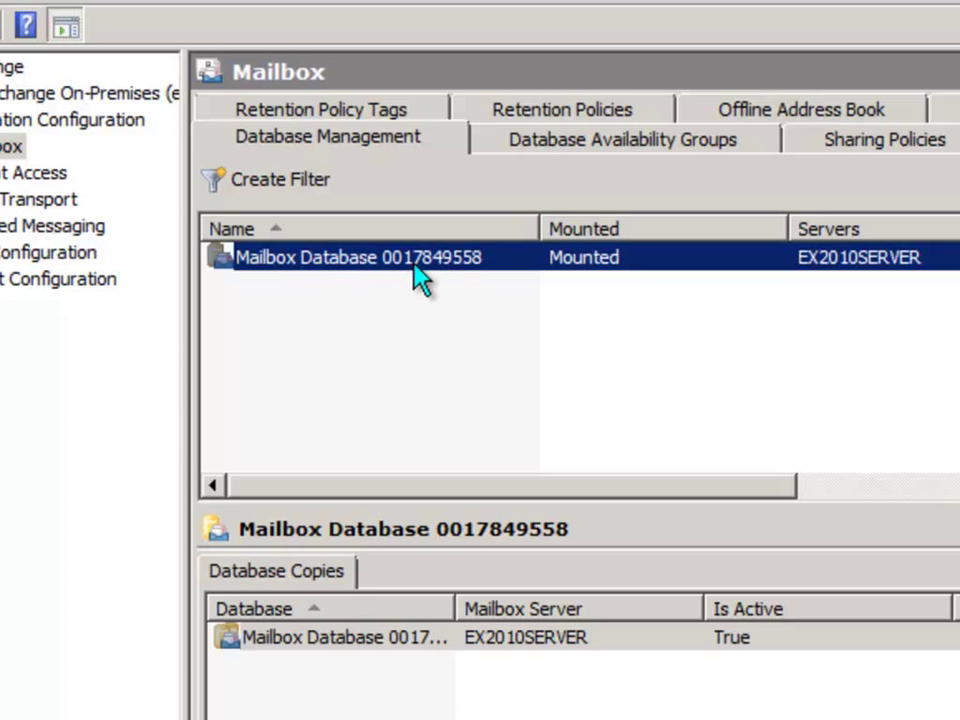
{"action": "mouse_move", "coordinate": [462, 280]}
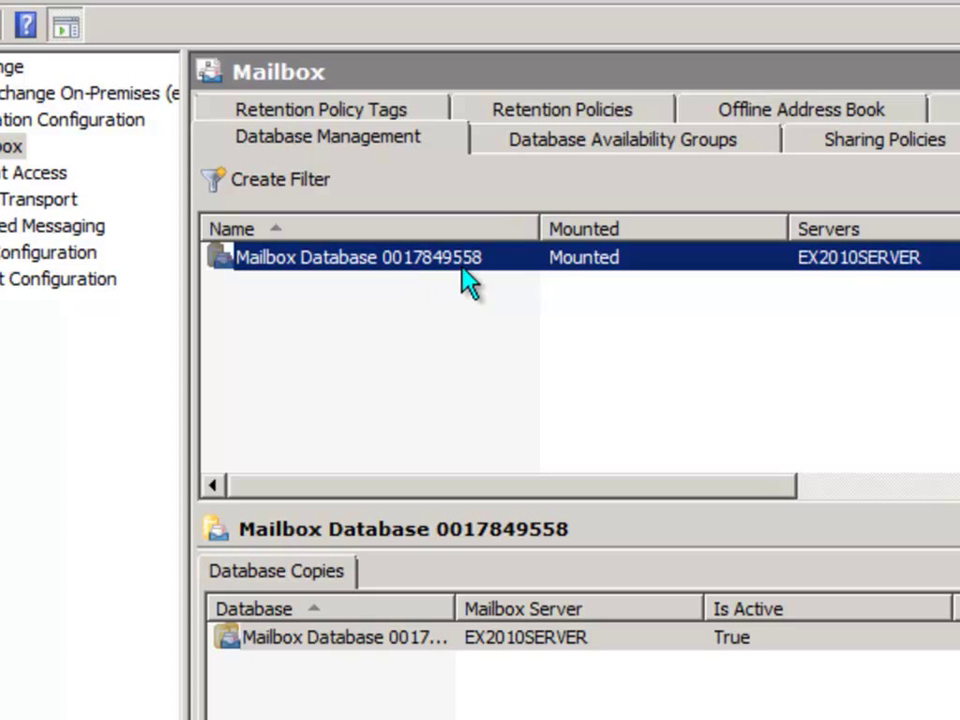
{"action": "mouse_move", "coordinate": [284, 310]}
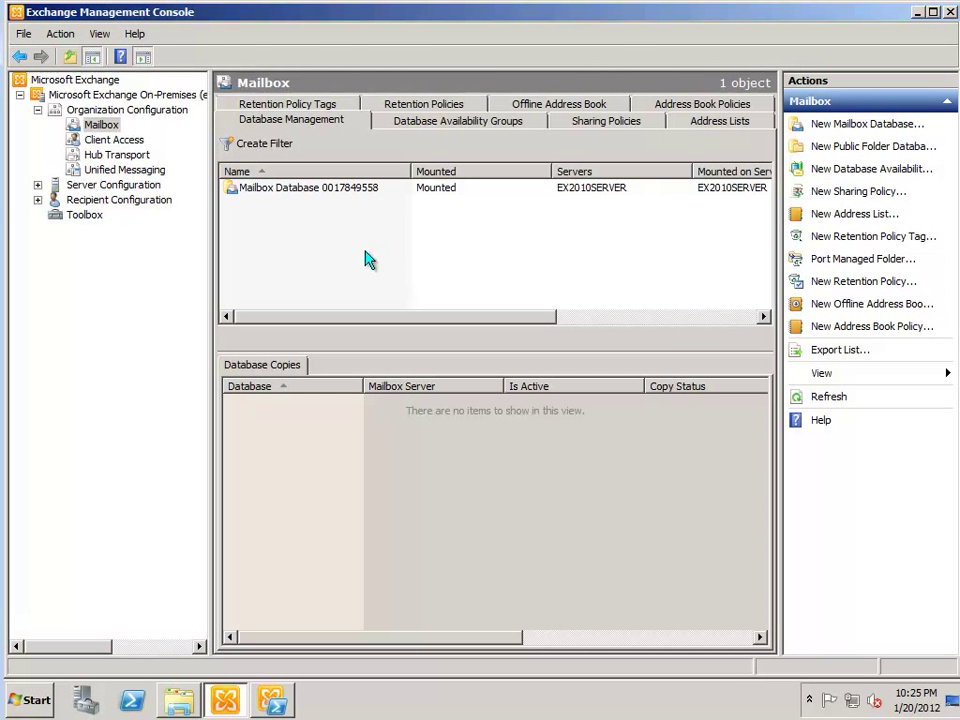
{"action": "mouse_move", "coordinate": [464, 220]}
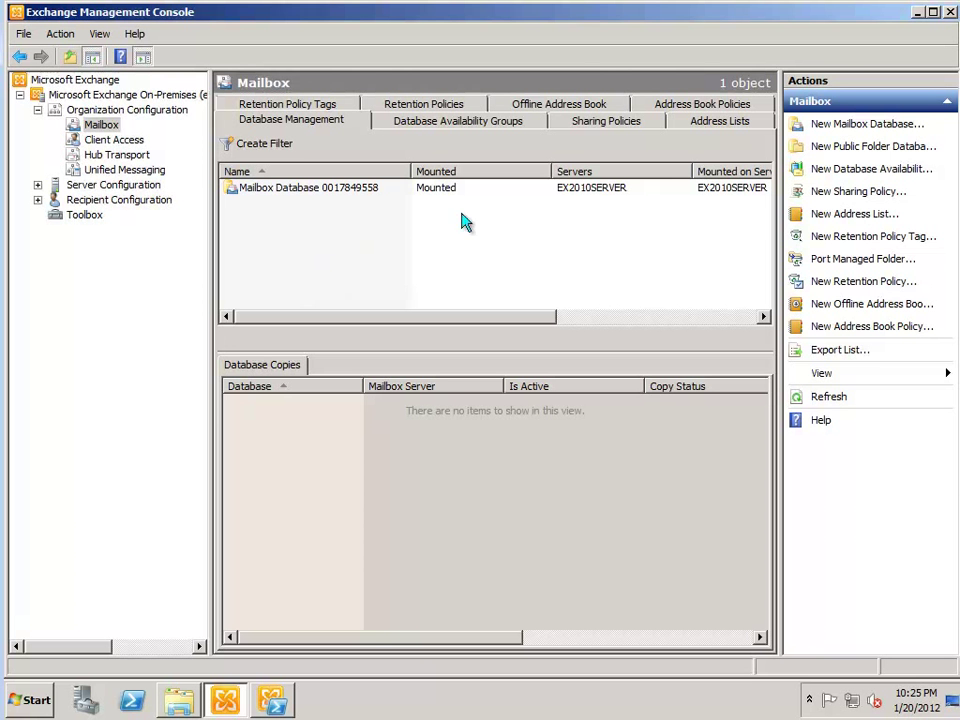
{"action": "mouse_move", "coordinate": [132, 142]}
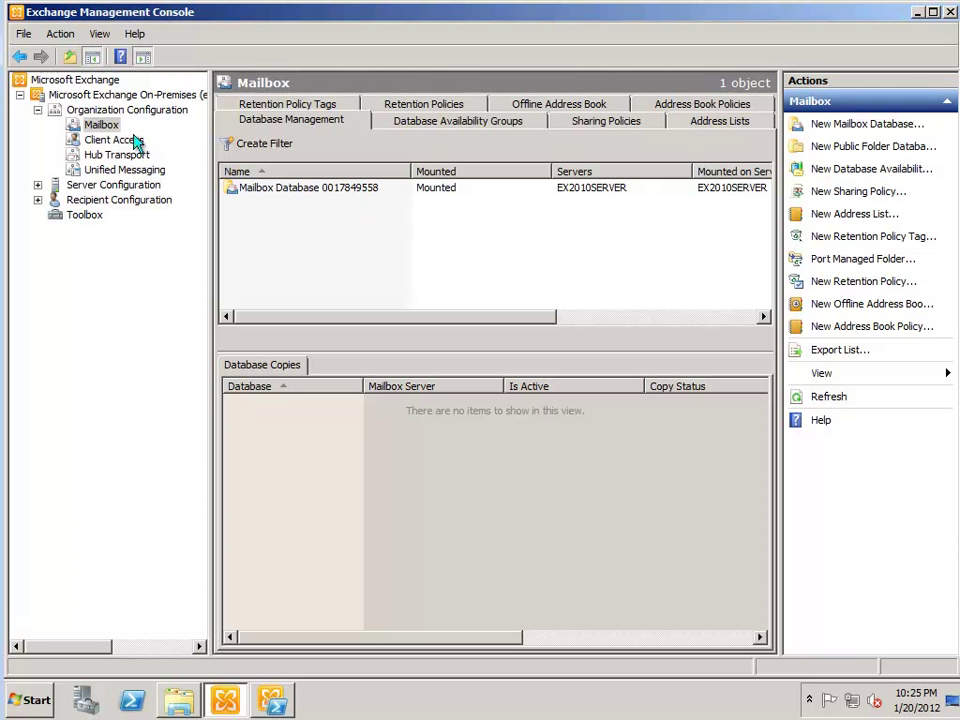
{"action": "mouse_move", "coordinate": [290, 236]}
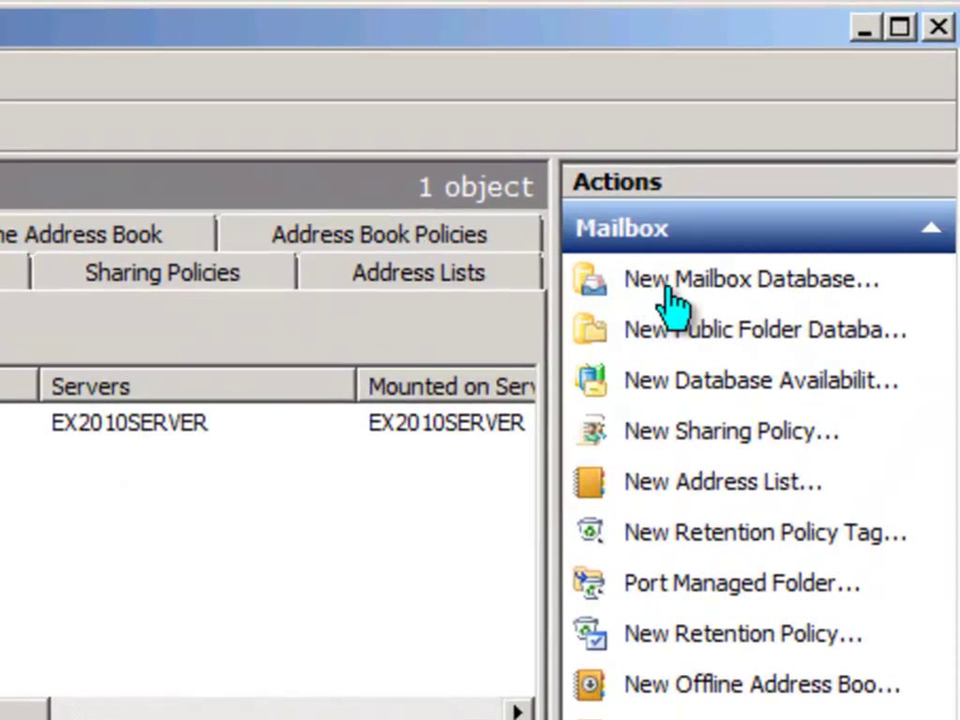
{"action": "mouse_move", "coordinate": [170, 336]}
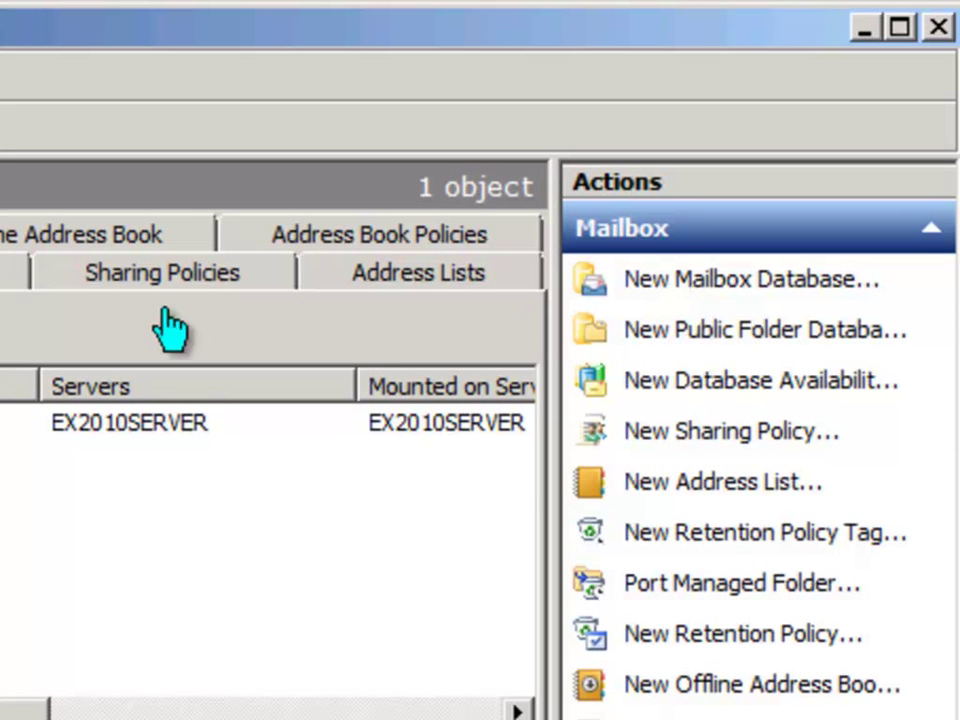
- Begin a new mailbox database named 'Mailbox Database 2'
{"action": "left_click", "coordinate": [738, 280]}
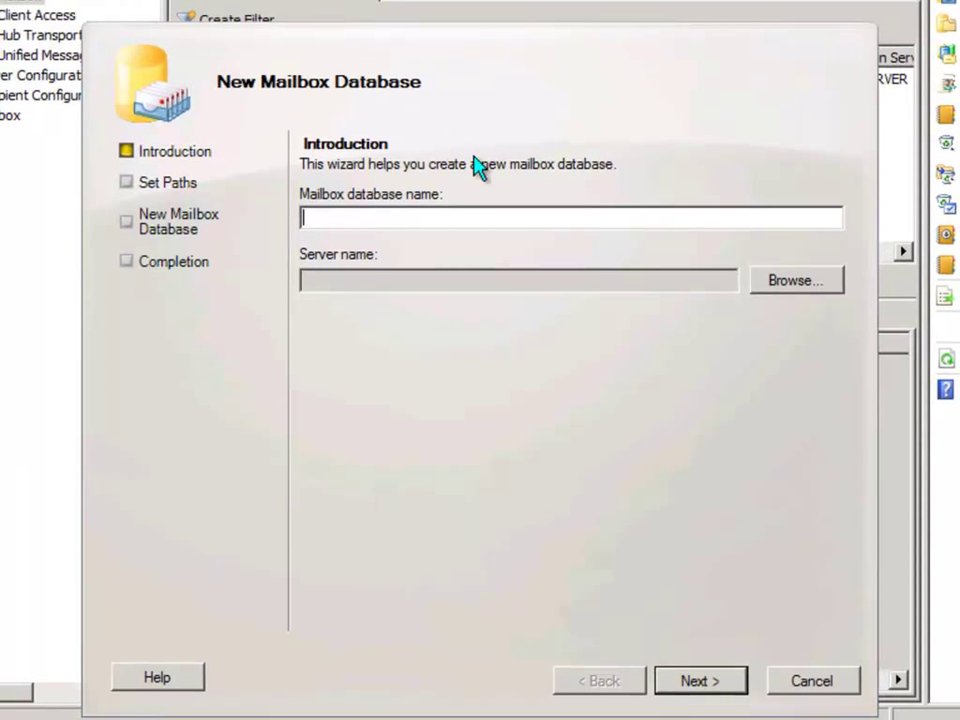
{"action": "mouse_move", "coordinate": [478, 170]}
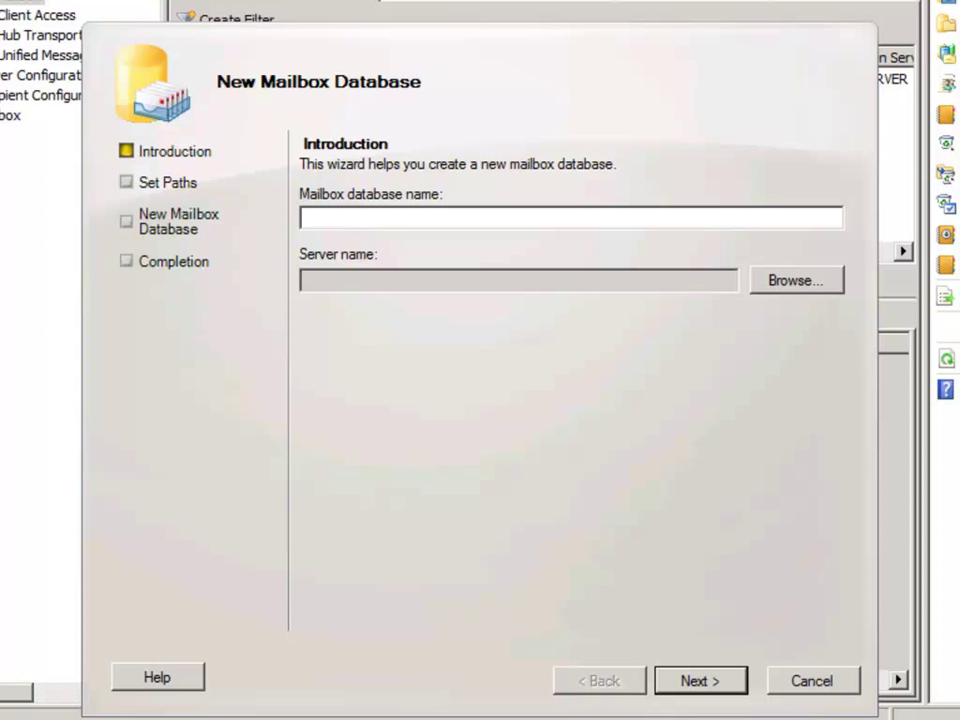
{"action": "type", "text": "Mail"}
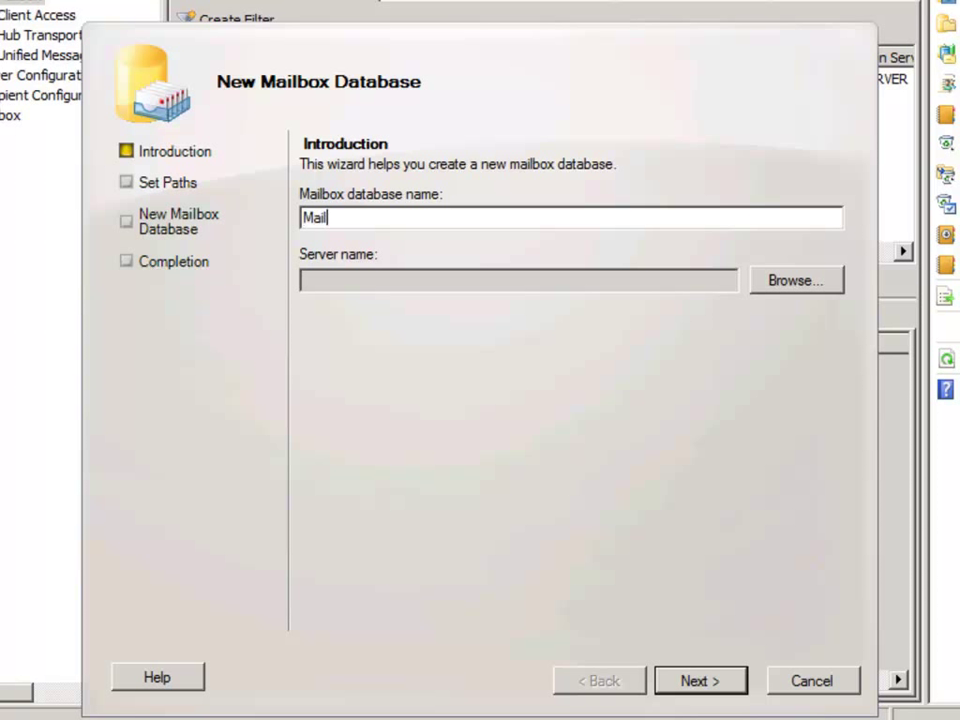
{"action": "type", "text": "Mailbox Database 2"}
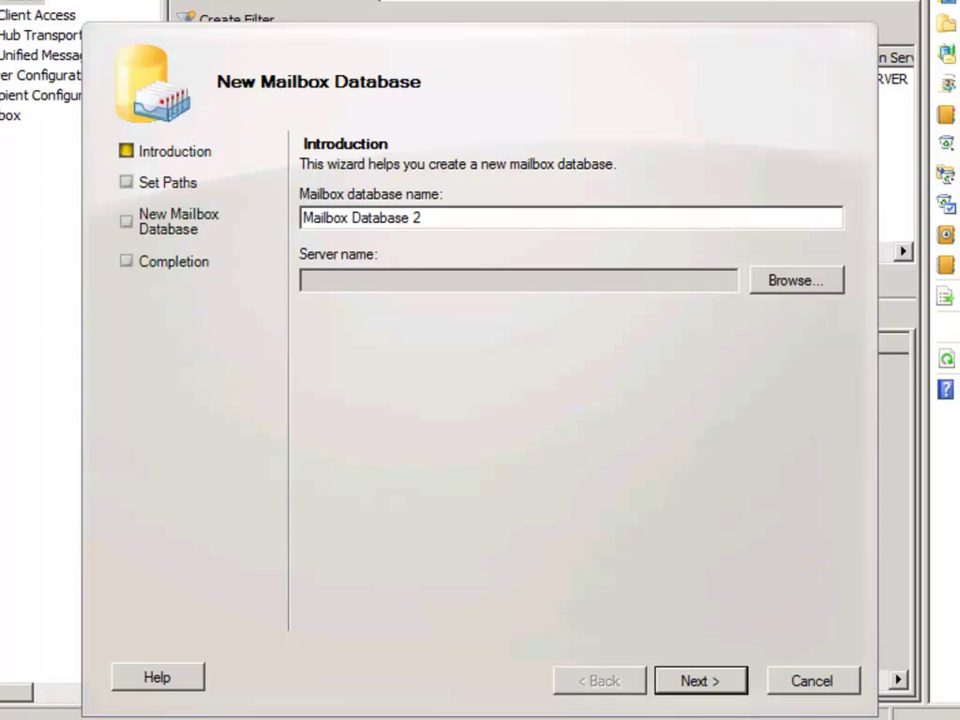
- Choose EX2010SERVER as the hosting server and proceed to the file path settings
{"action": "left_click", "coordinate": [796, 278]}
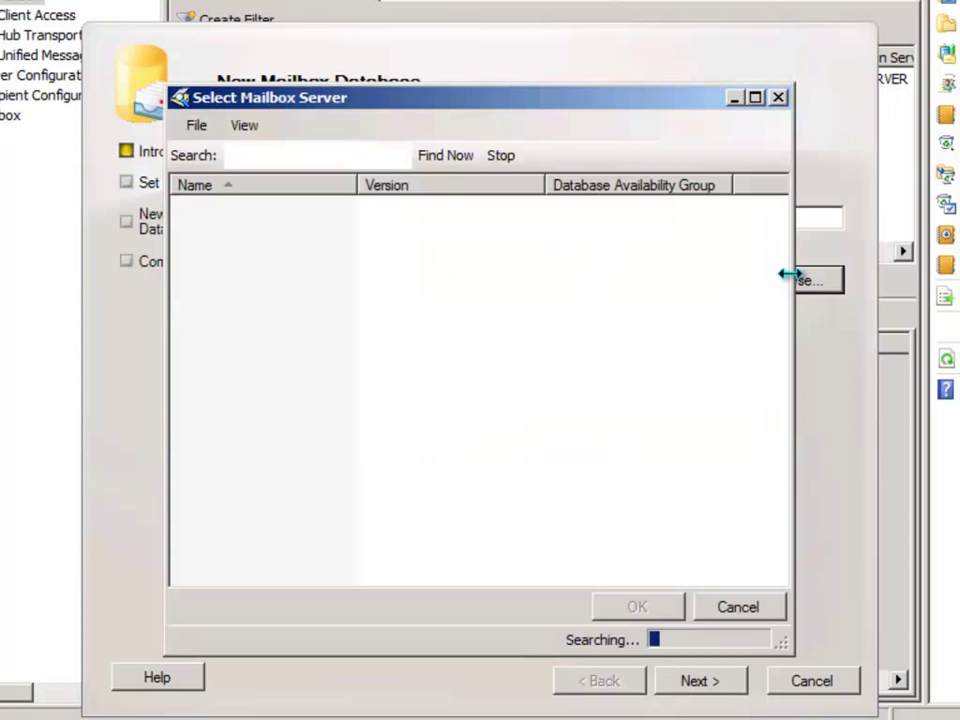
{"action": "left_click", "coordinate": [248, 206]}
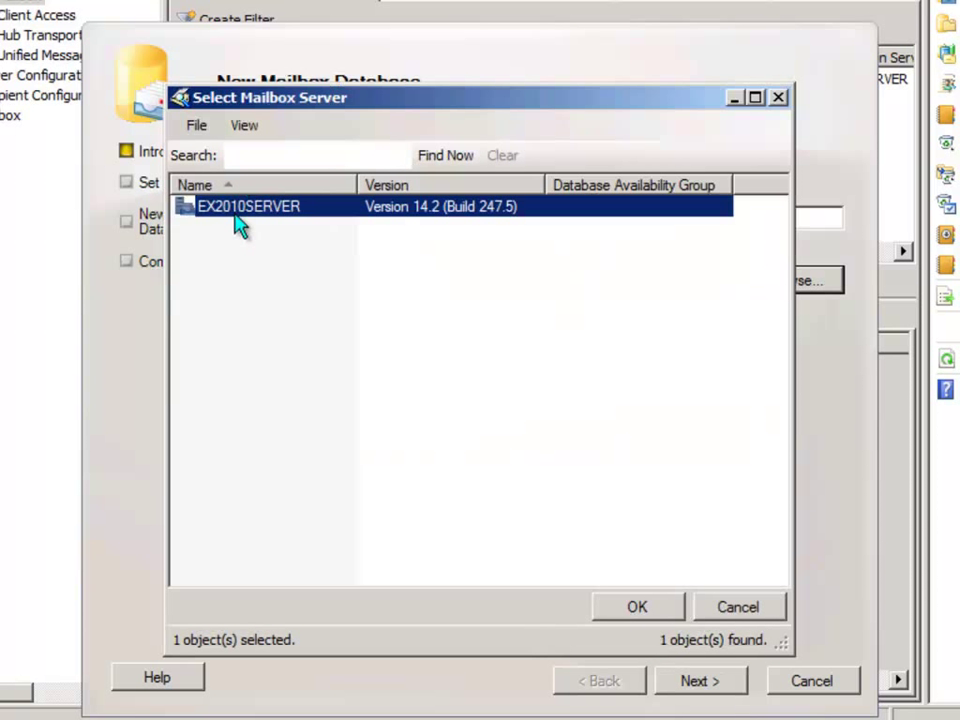
{"action": "mouse_move", "coordinate": [750, 576]}
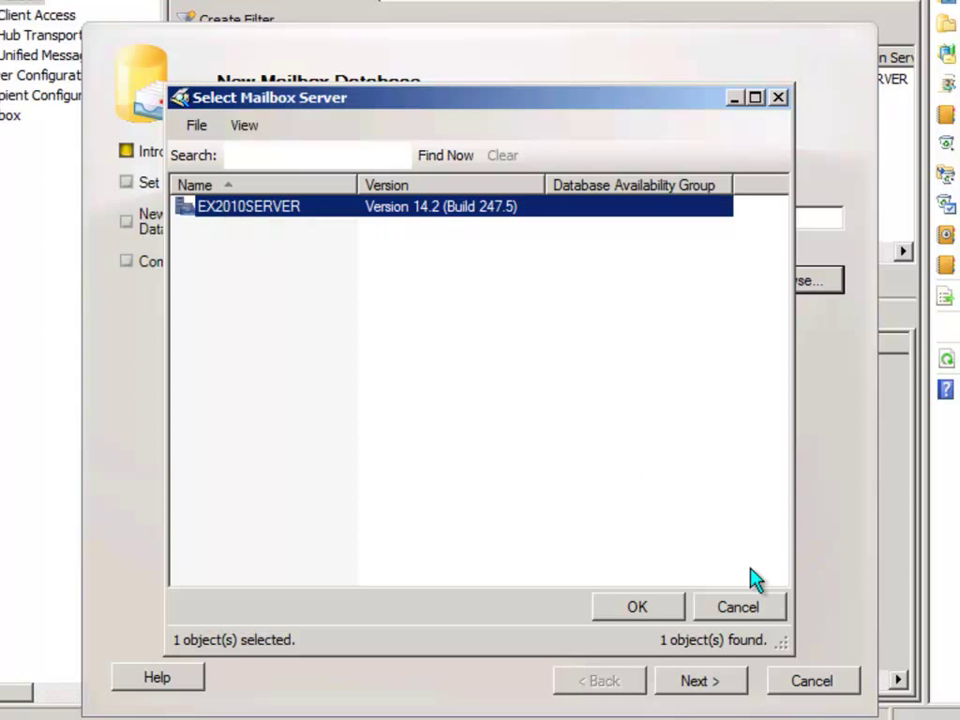
{"action": "left_click", "coordinate": [644, 606]}
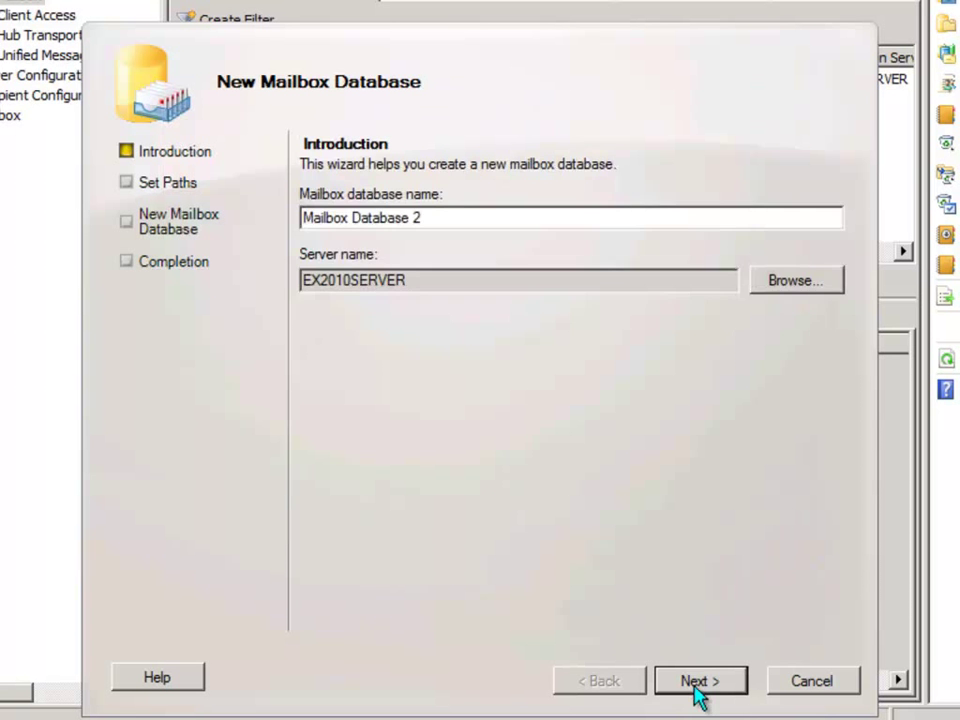
{"action": "left_click", "coordinate": [704, 680]}
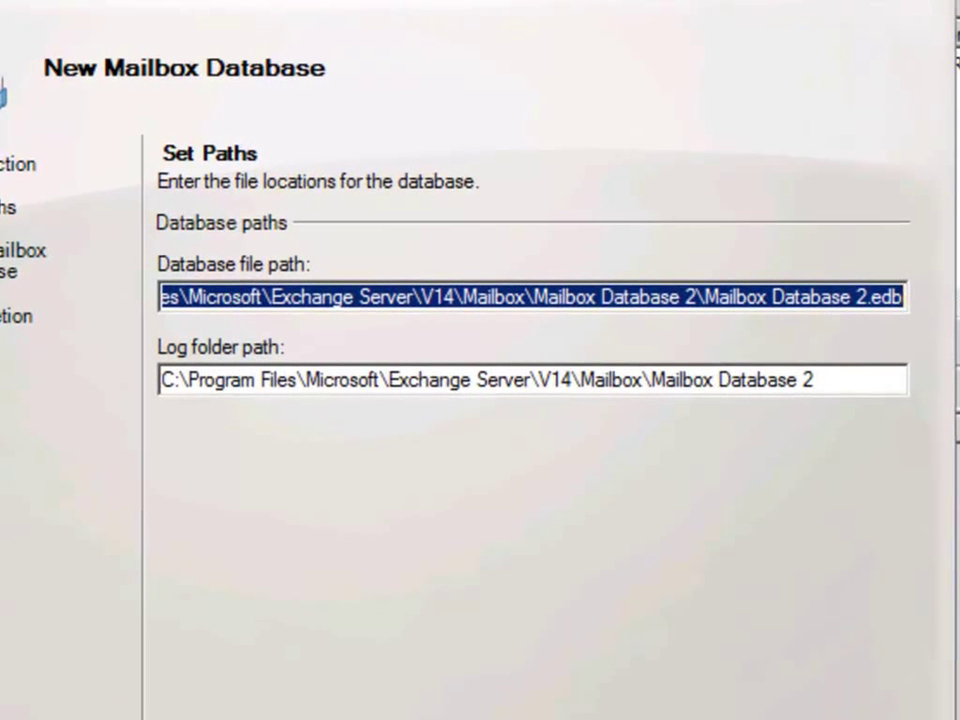
{"action": "mouse_move", "coordinate": [204, 304]}
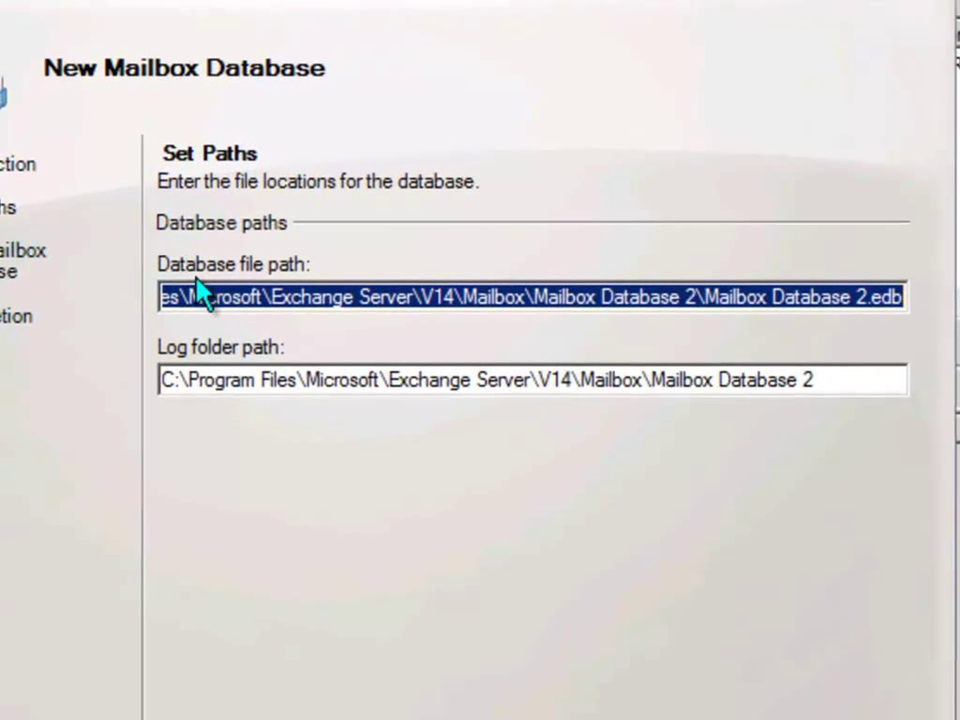
{"action": "mouse_move", "coordinate": [300, 566]}
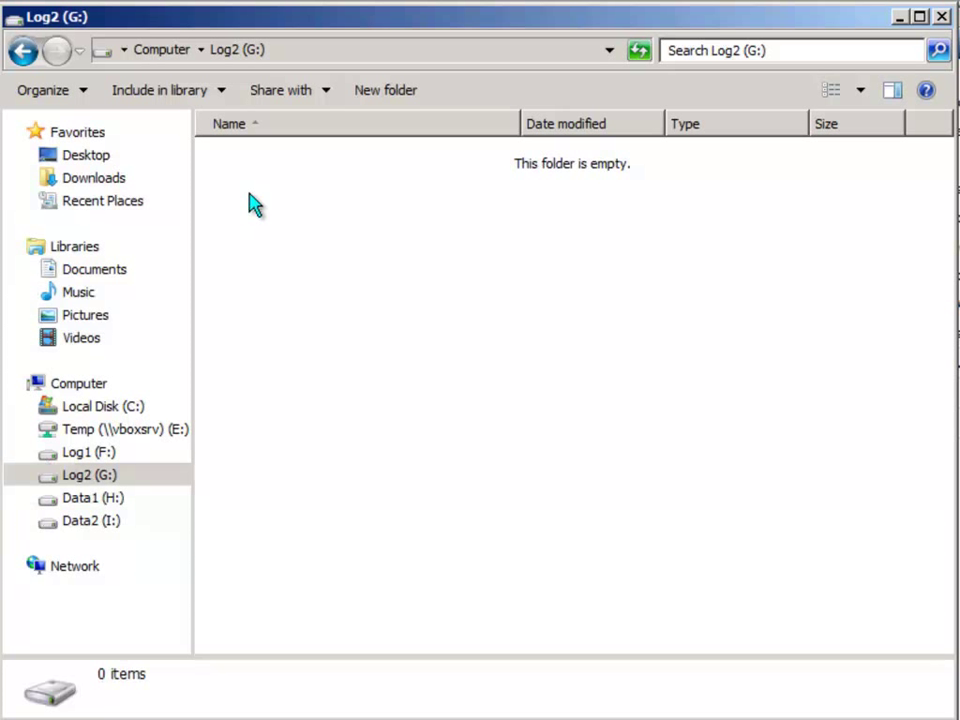
{"action": "mouse_move", "coordinate": [512, 416]}
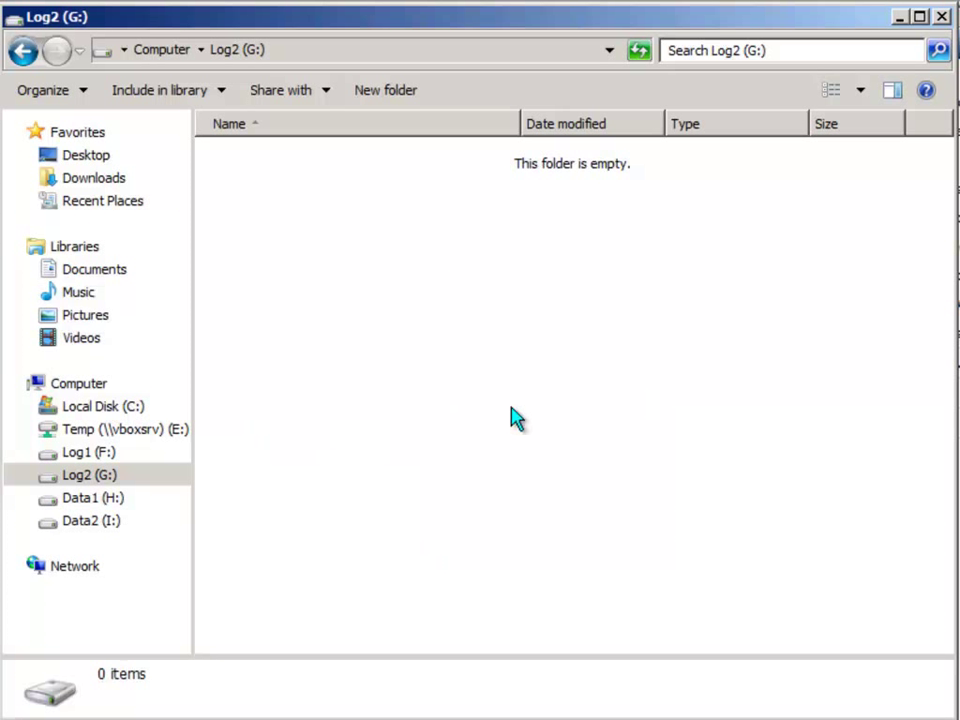
- Create a Mailbox Database 2 folder on the Log2 (G:) drive
{"action": "left_click", "coordinate": [384, 90]}
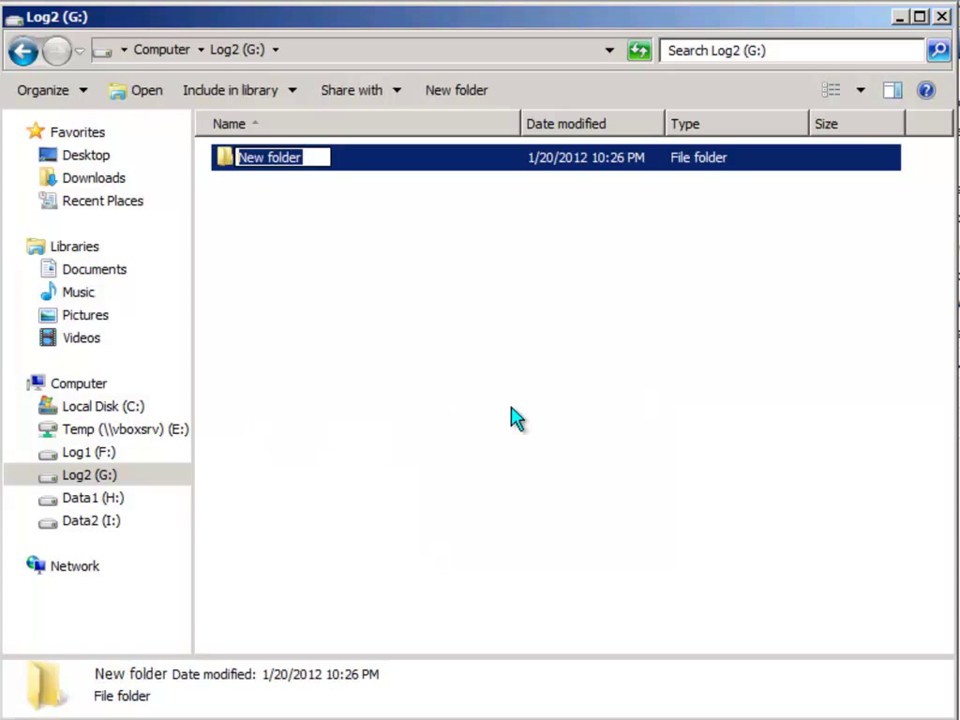
{"action": "type", "text": "Mailbox Database 2"}
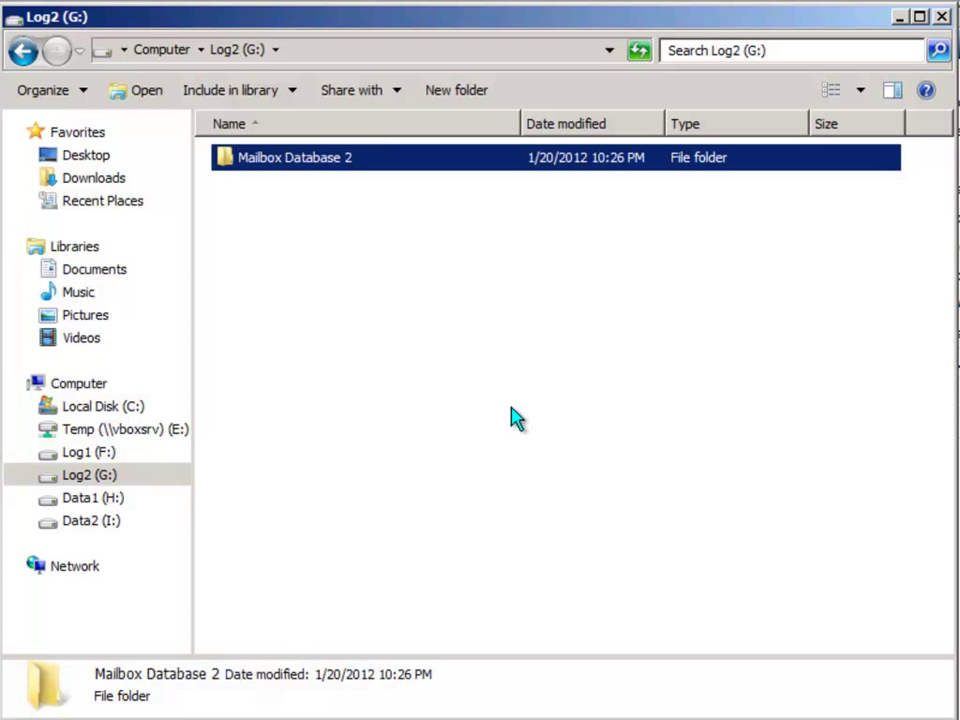
- Create a Mailbox Database 2 folder on the Data2 (I:) drive and review both drives
{"action": "left_click", "coordinate": [90, 520]}
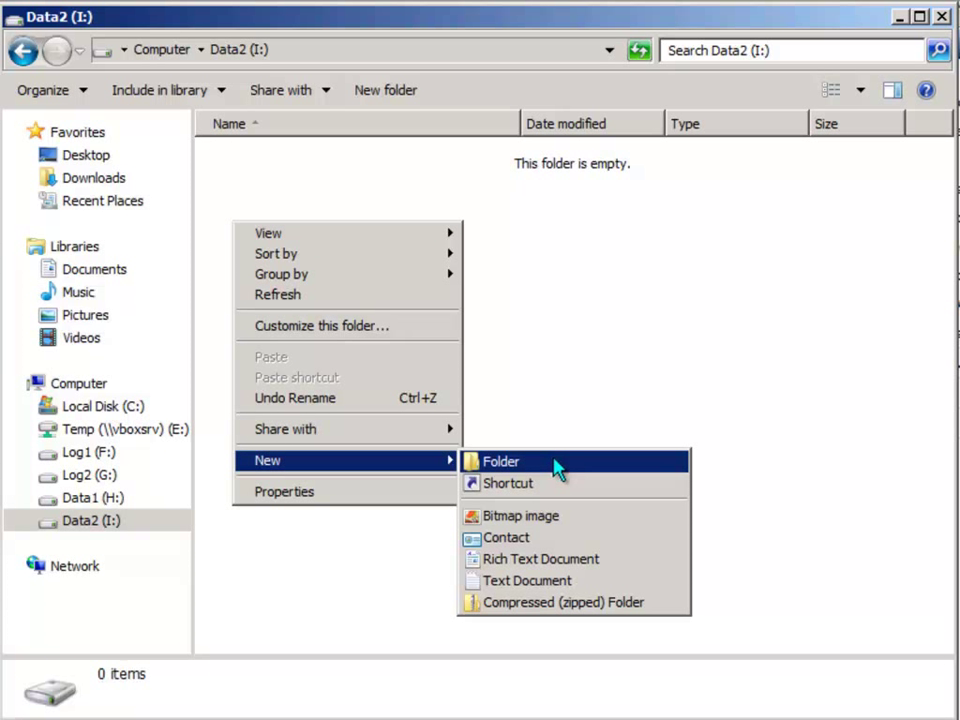
{"action": "left_click", "coordinate": [500, 460]}
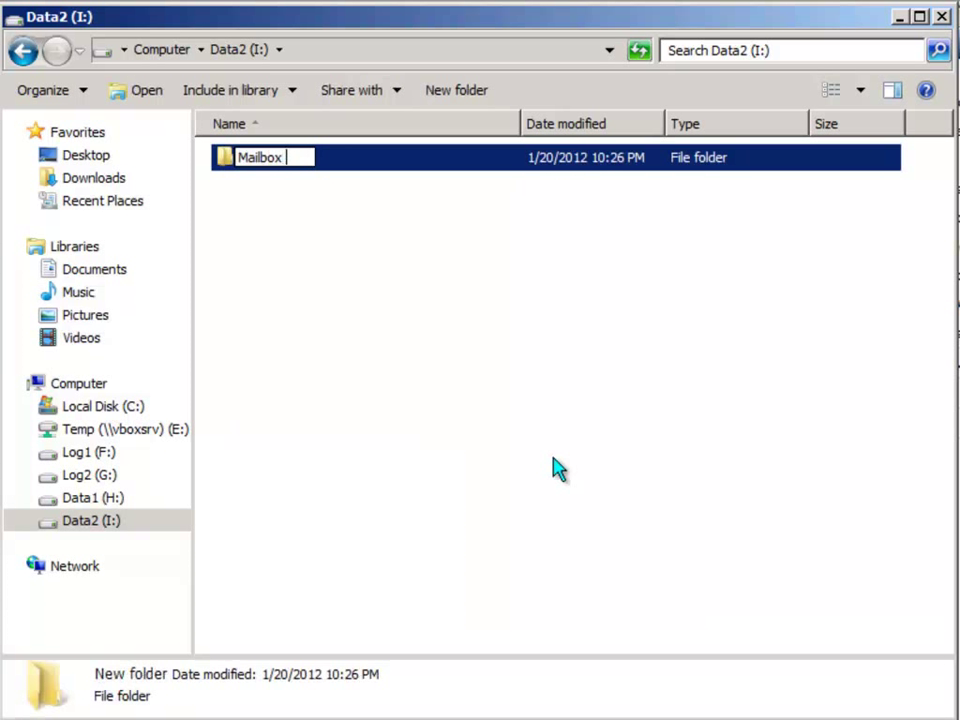
{"action": "type", "text": "Mailbox Database 2"}
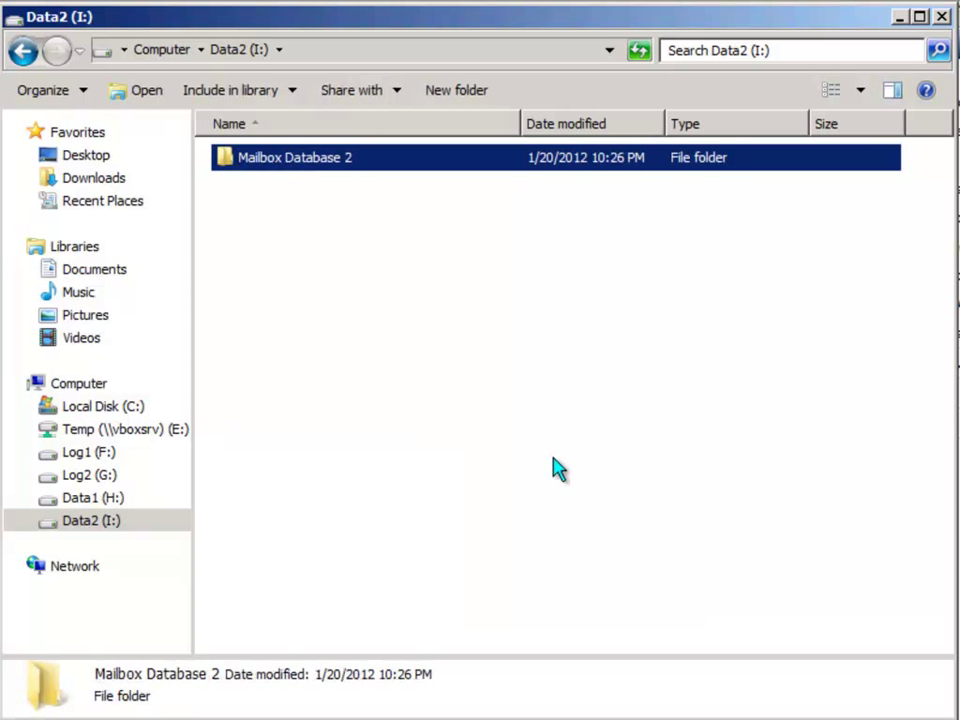
{"action": "left_click", "coordinate": [84, 472]}
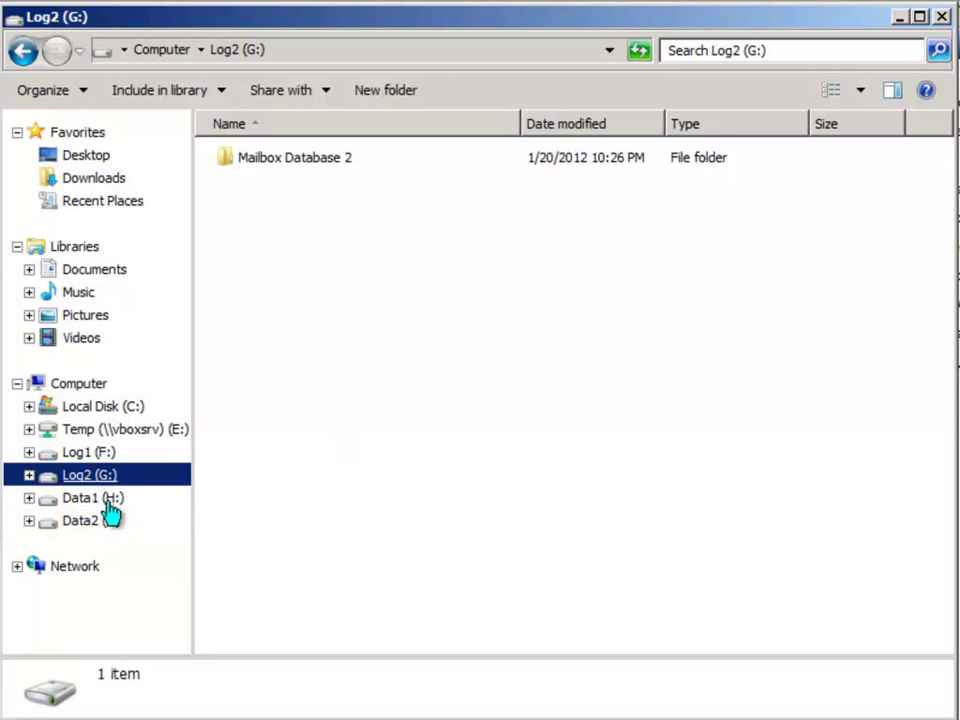
{"action": "left_click", "coordinate": [80, 520]}
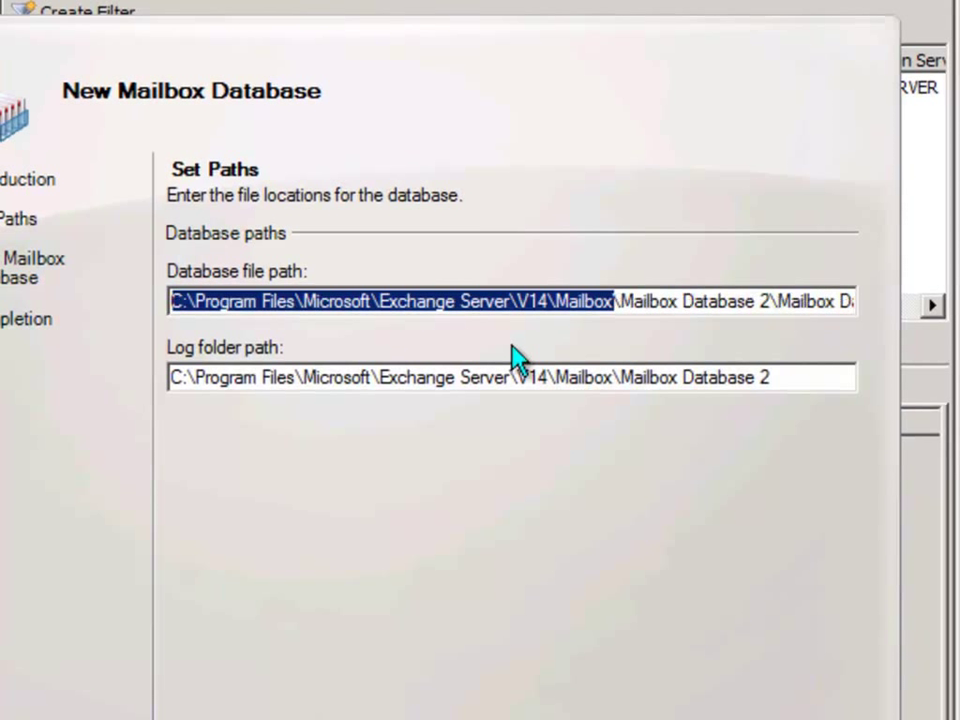
- Set database path I:\Mailbox Database 2\Mailbox Database 2.edb, log path G:\Mailbox Database 2, and enable mounting
{"action": "type", "text": "I:\\Mailbox Database 2\\Mailbox Database 2.edb"}
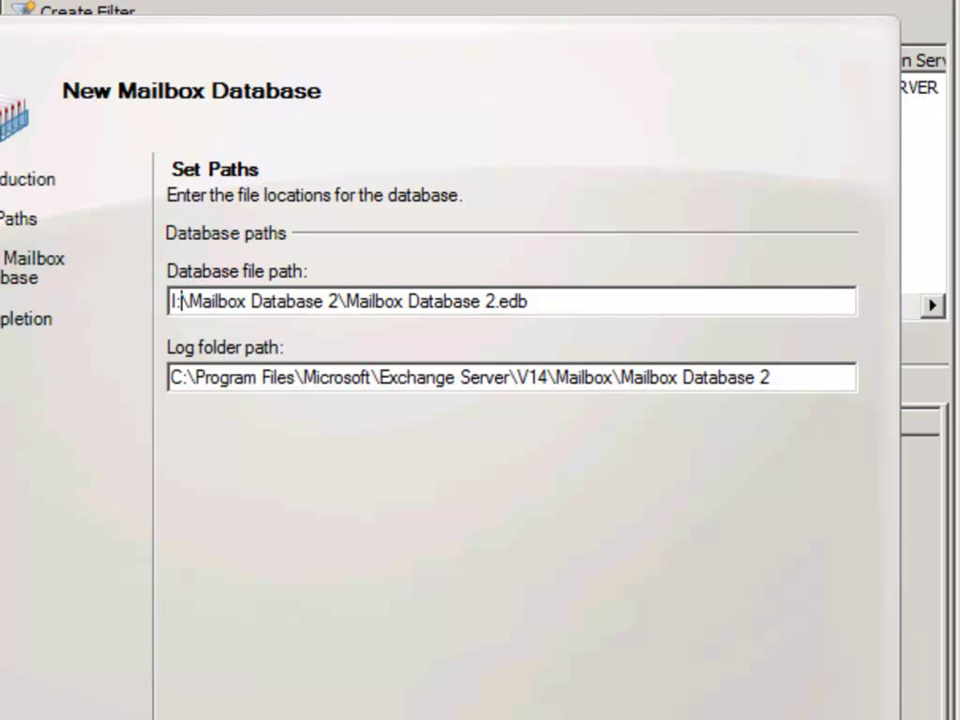
{"action": "type", "text": "G:\\Mailbox Database 2"}
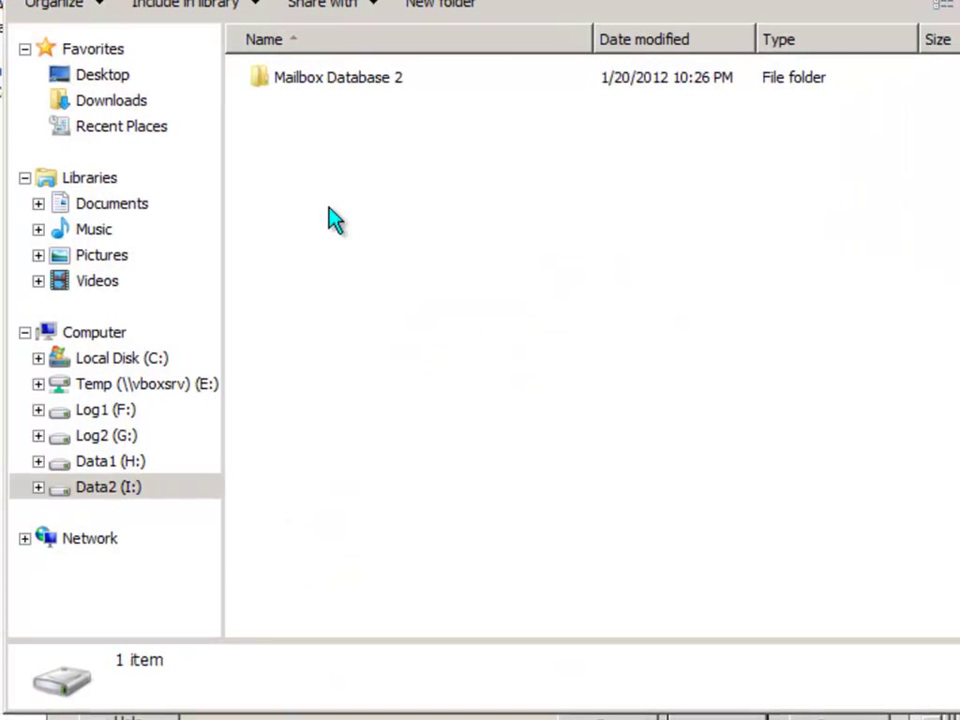
{"action": "left_click", "coordinate": [96, 486]}
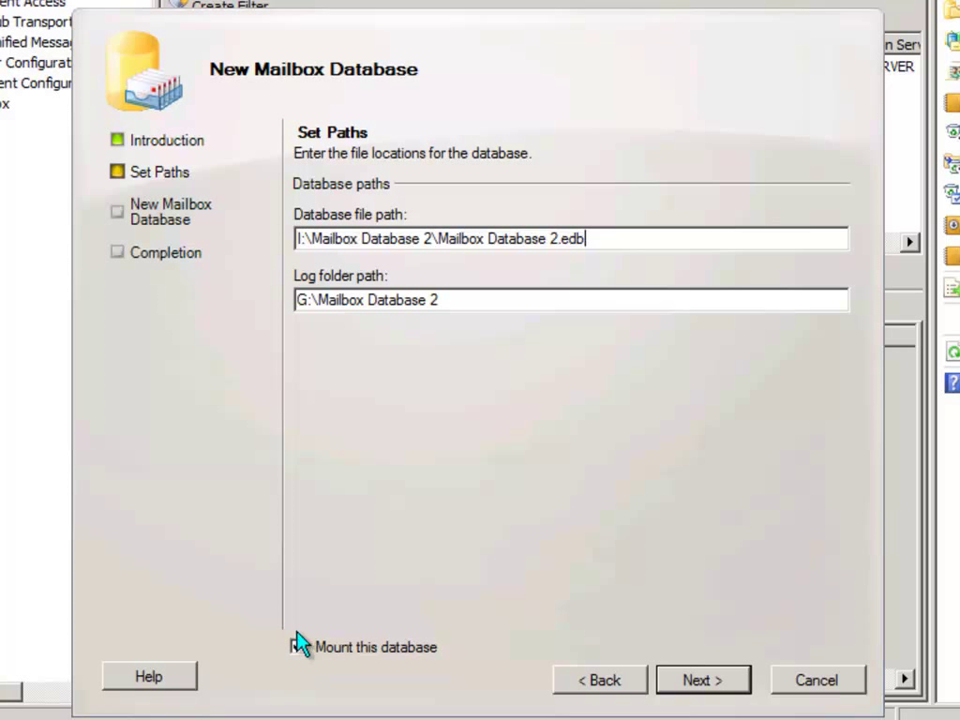
{"action": "left_click", "coordinate": [298, 648]}
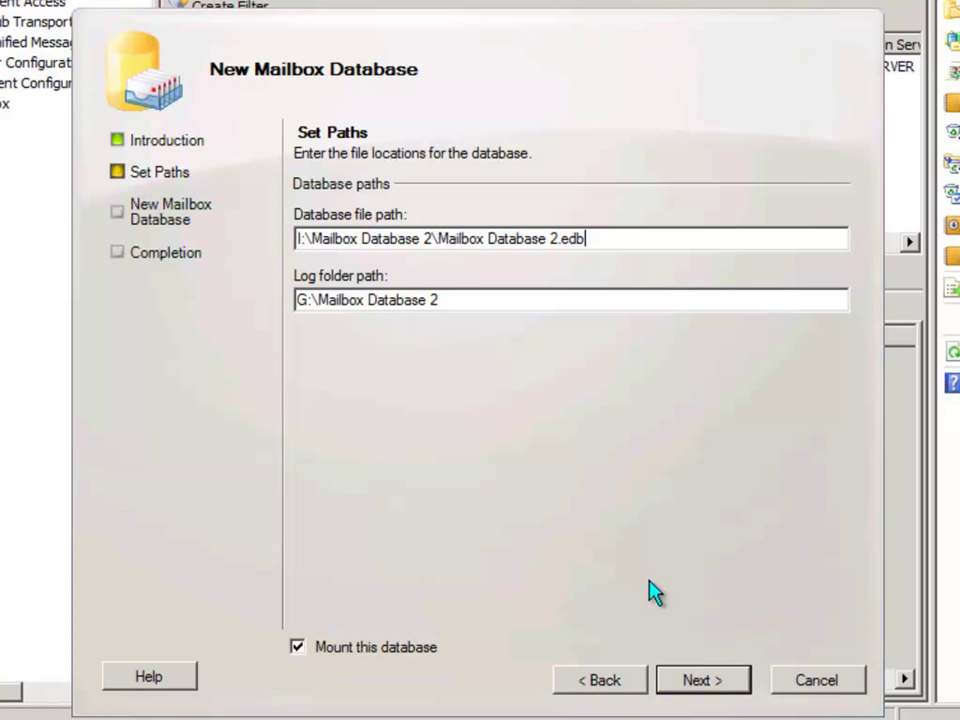
{"action": "mouse_move", "coordinate": [724, 688]}
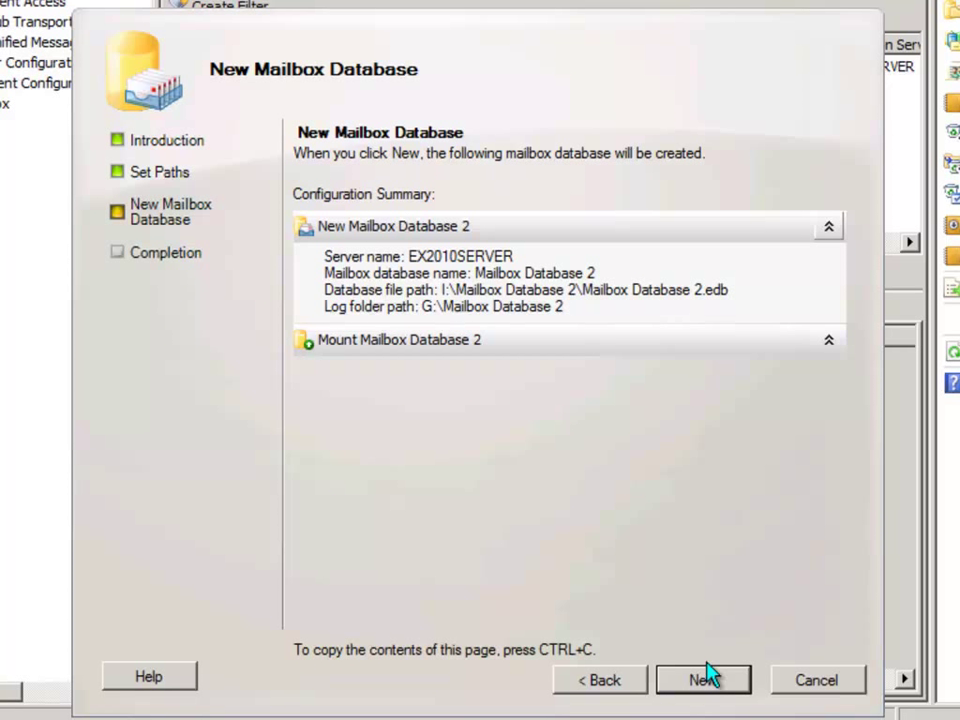
{"action": "mouse_move", "coordinate": [722, 690]}
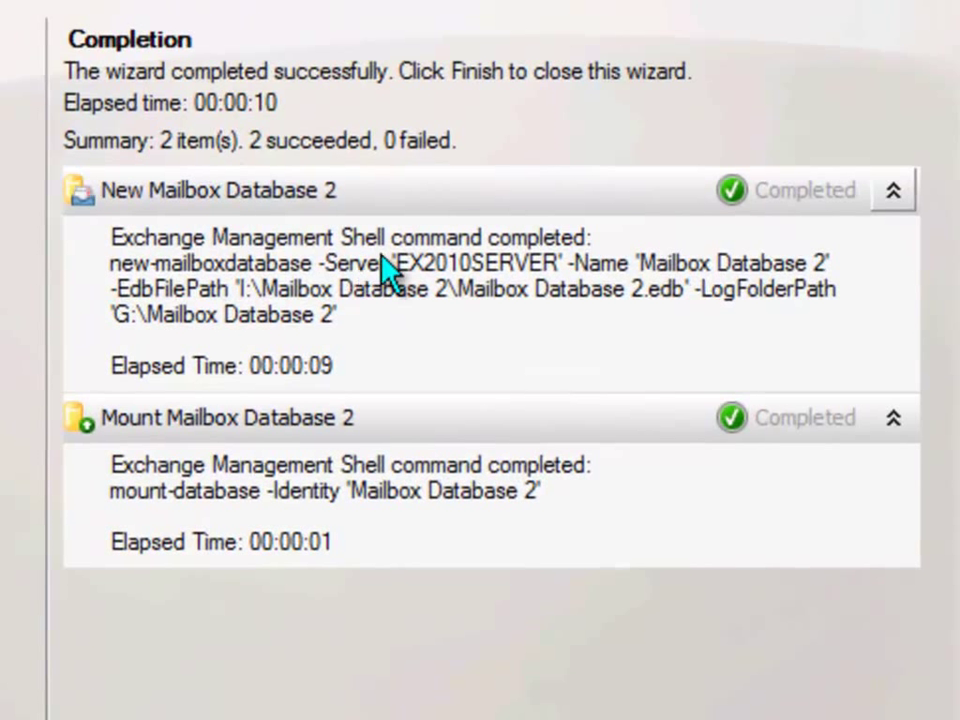
{"action": "mouse_move", "coordinate": [150, 224]}
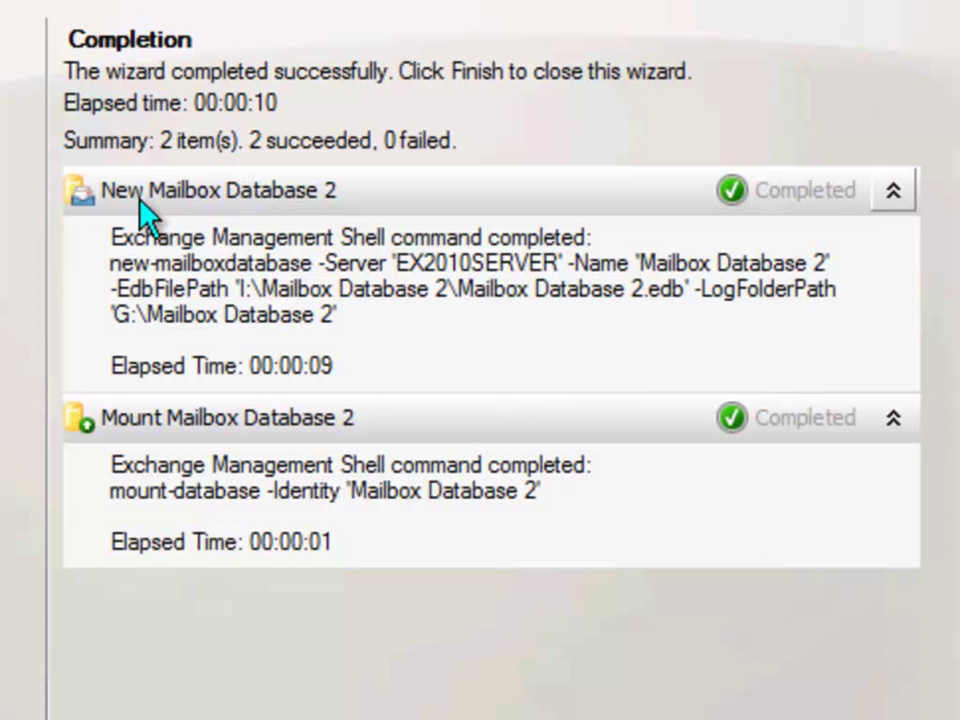
{"action": "mouse_move", "coordinate": [104, 464]}
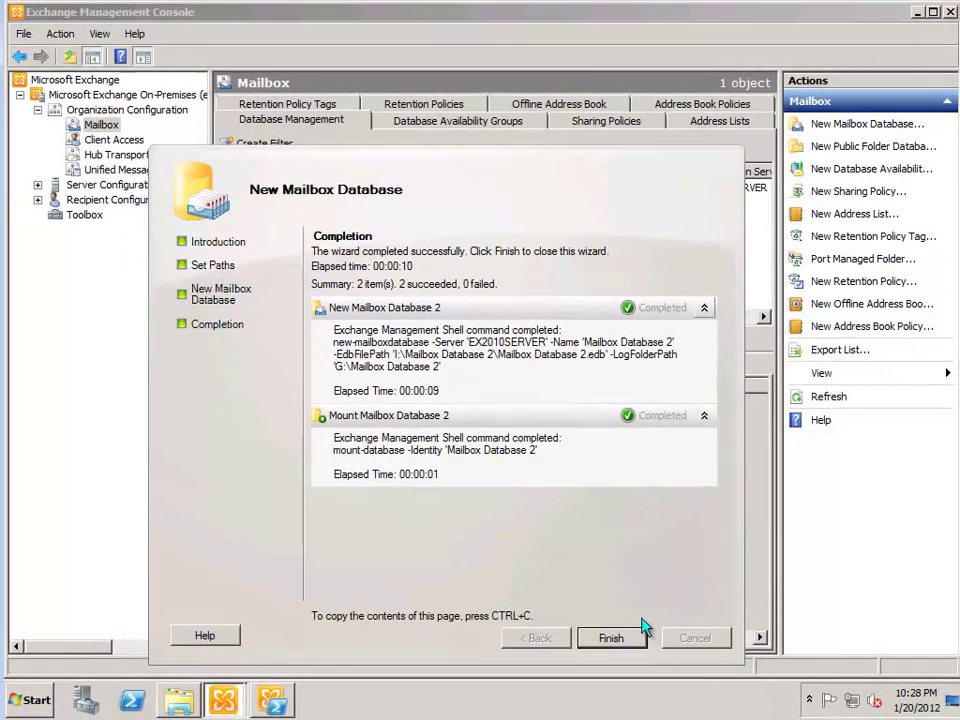
- Finish the wizard and select Mailbox Database 2, now listed as Mounted
{"action": "left_click", "coordinate": [612, 636]}
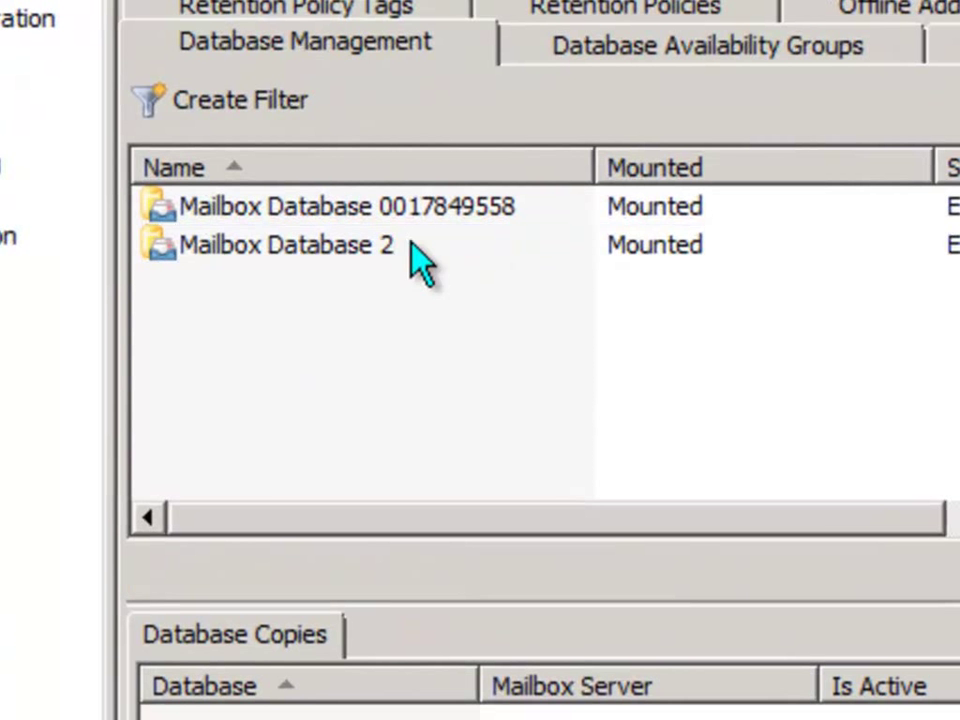
{"action": "left_click", "coordinate": [280, 246]}
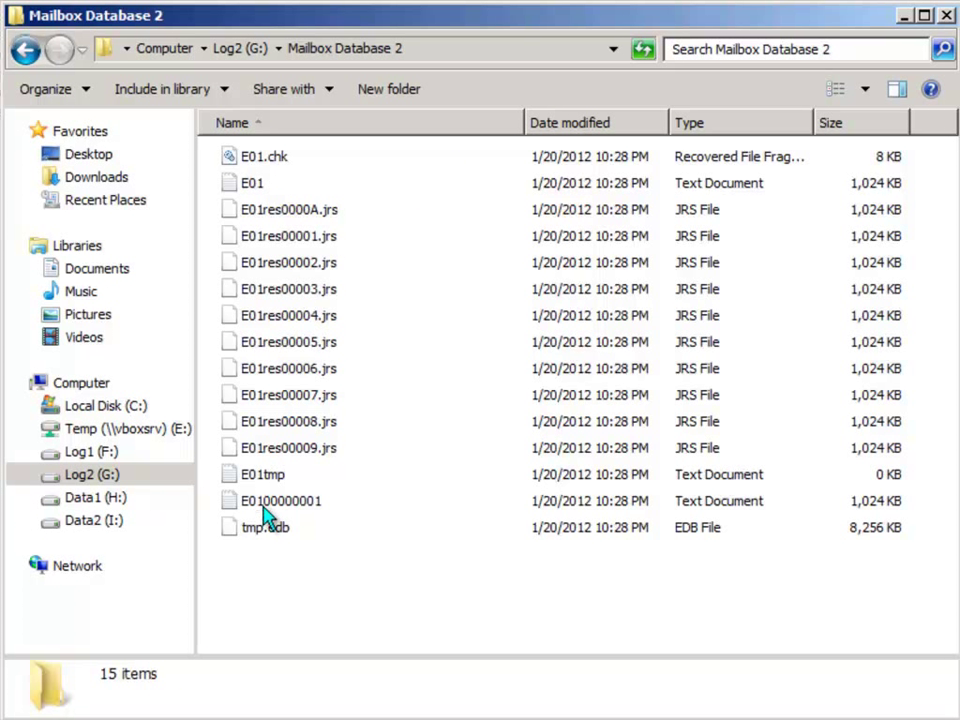
{"action": "mouse_move", "coordinate": [318, 512]}
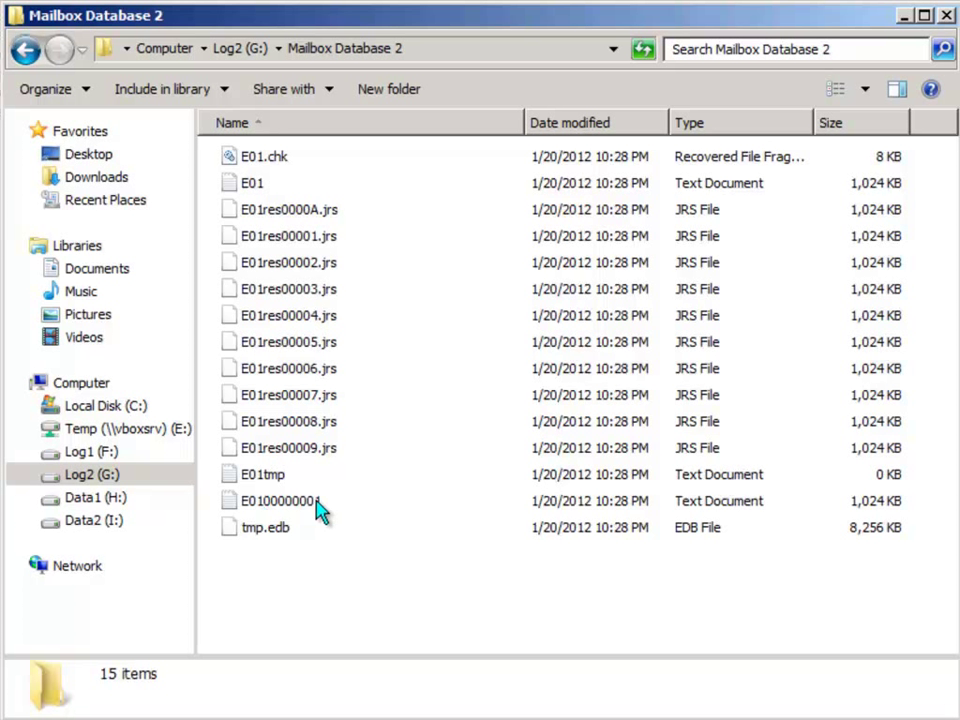
{"action": "mouse_move", "coordinate": [332, 456]}
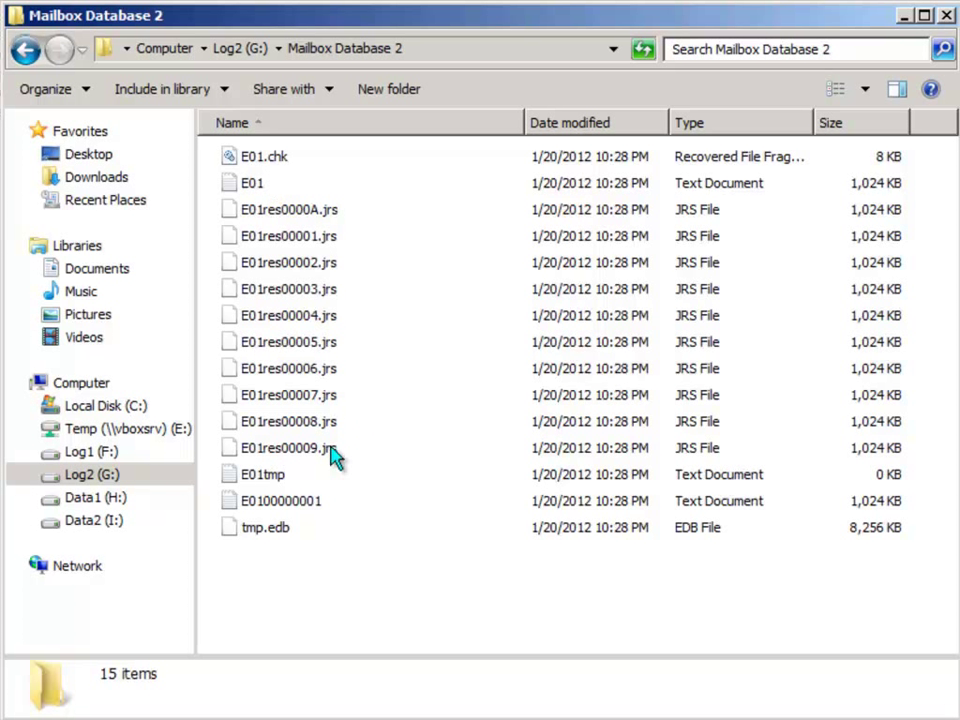
- Confirm I:\Mailbox Database 2 holds the 8,256 KB Mailbox Database 2.edb and a CatalogData folder
{"action": "left_click", "coordinate": [96, 520]}
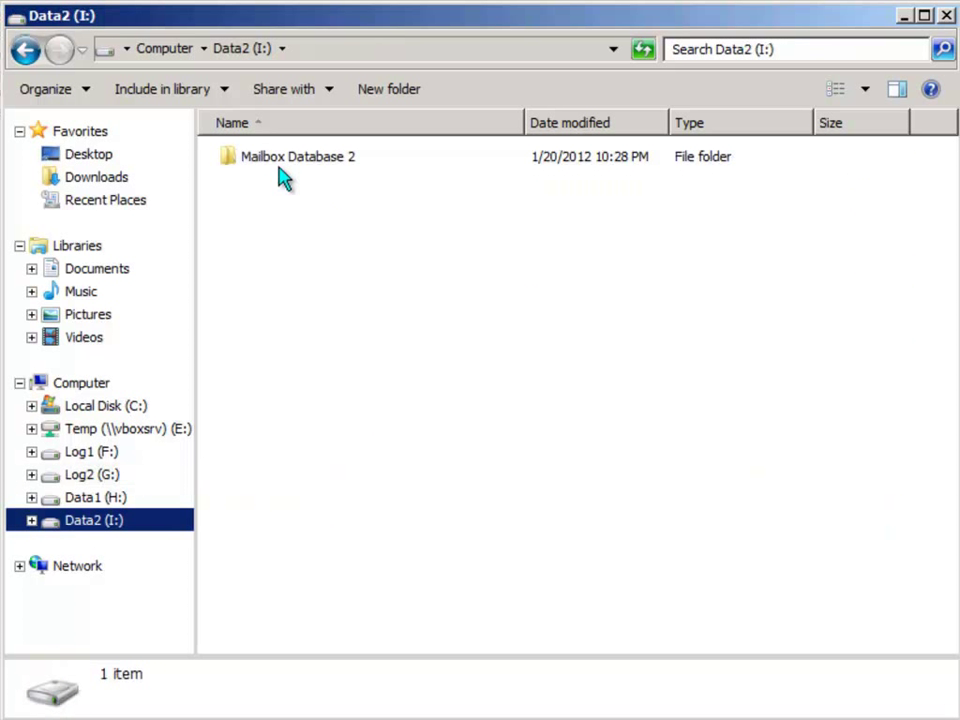
{"action": "double_click", "coordinate": [296, 156]}
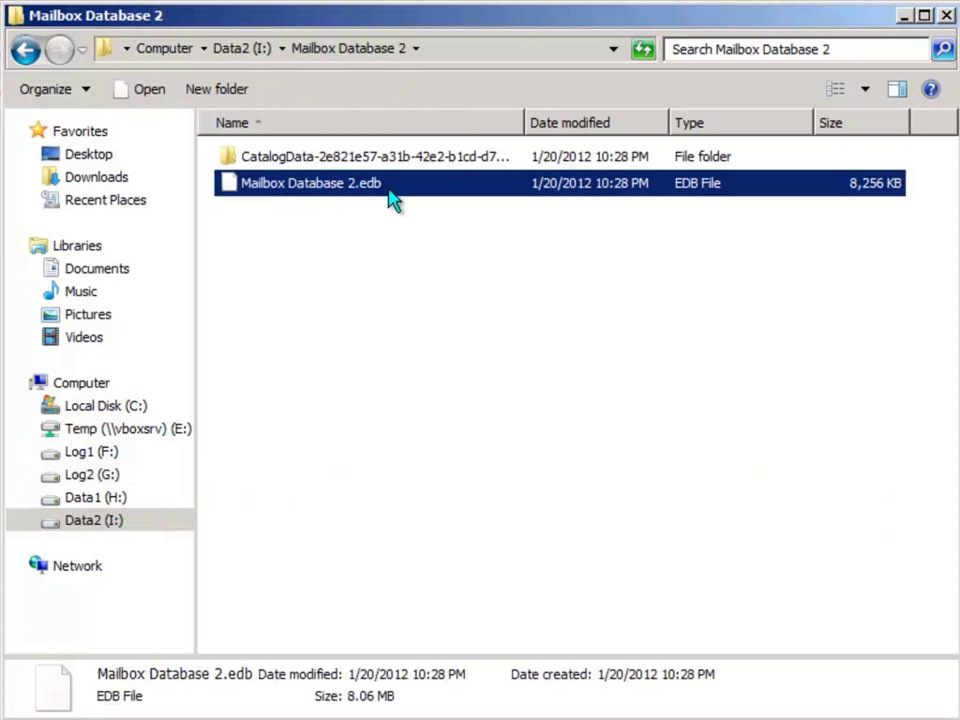
{"action": "left_click", "coordinate": [392, 258]}
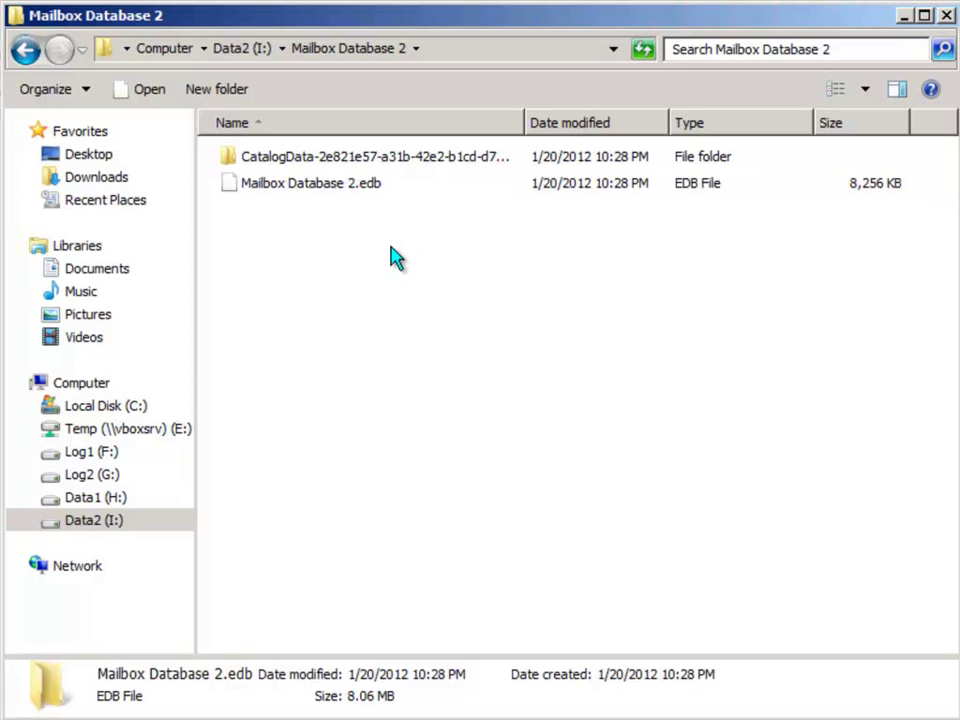